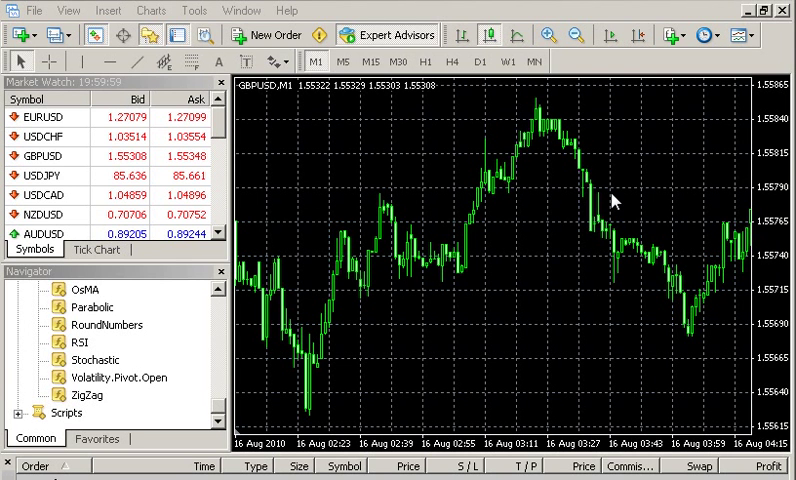
{"action": "mouse_move", "coordinate": [746, 8]}
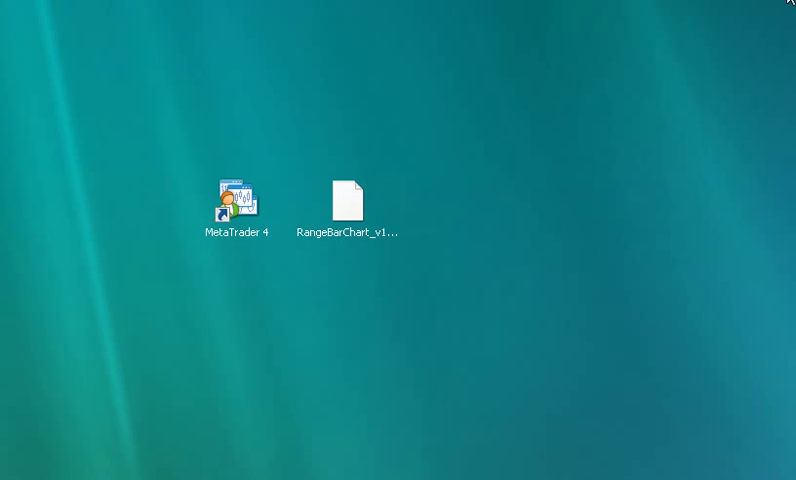
{"action": "mouse_move", "coordinate": [340, 270]}
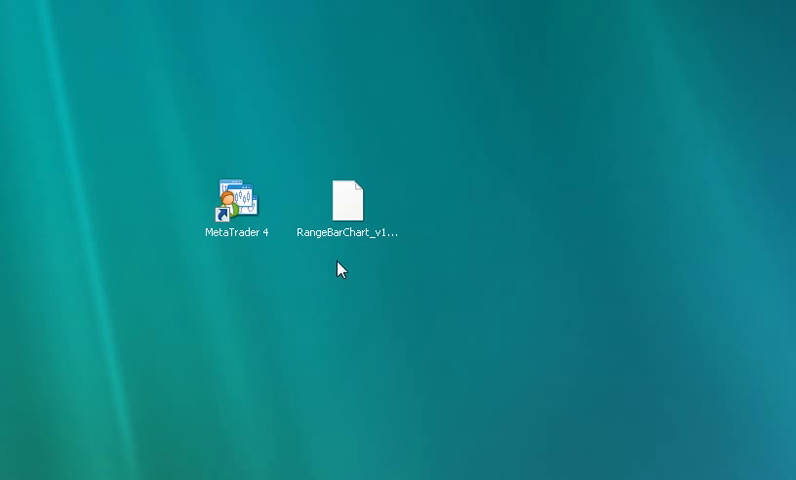
{"action": "left_click", "coordinate": [348, 190]}
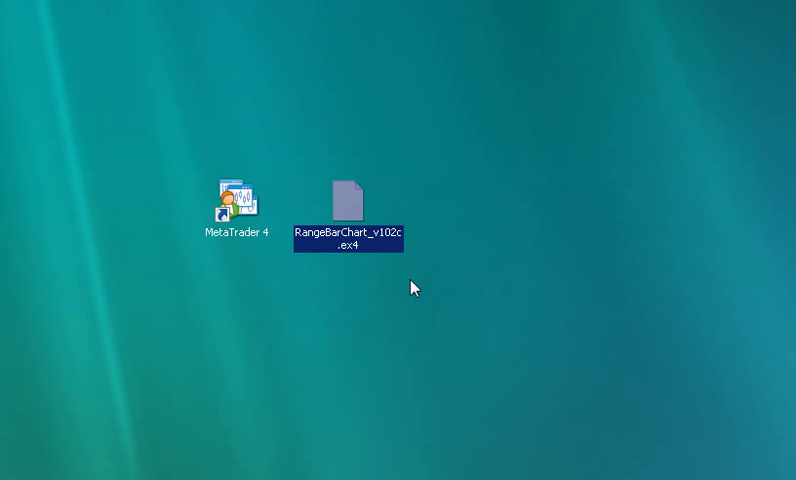
{"action": "mouse_move", "coordinate": [378, 216]}
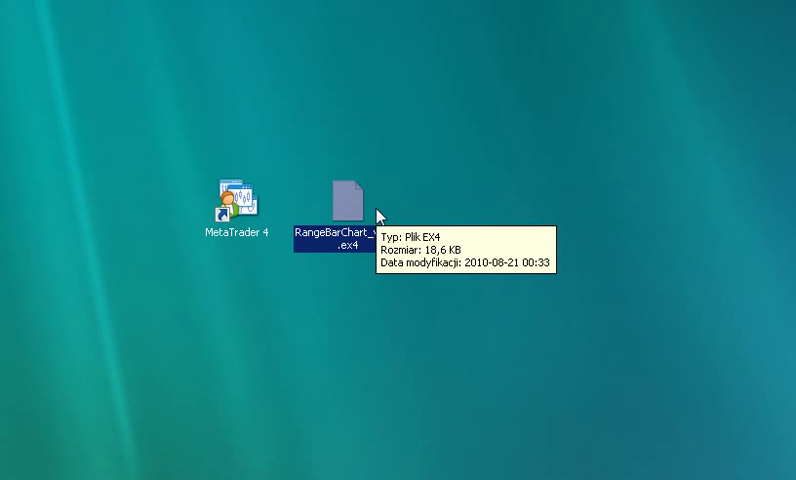
{"action": "mouse_move", "coordinate": [224, 300]}
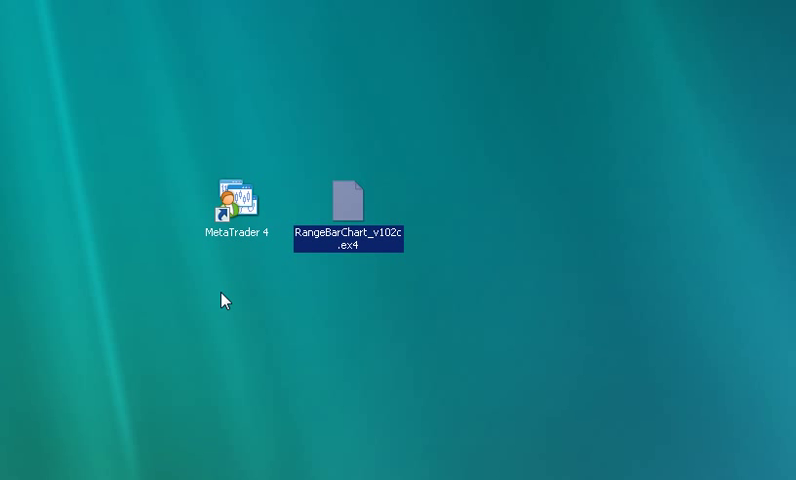
{"action": "mouse_move", "coordinate": [242, 214]}
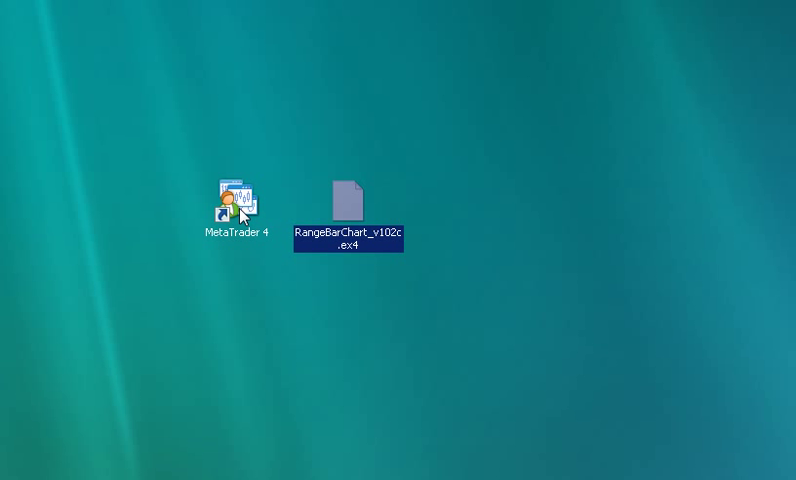
{"action": "left_click", "coordinate": [236, 200]}
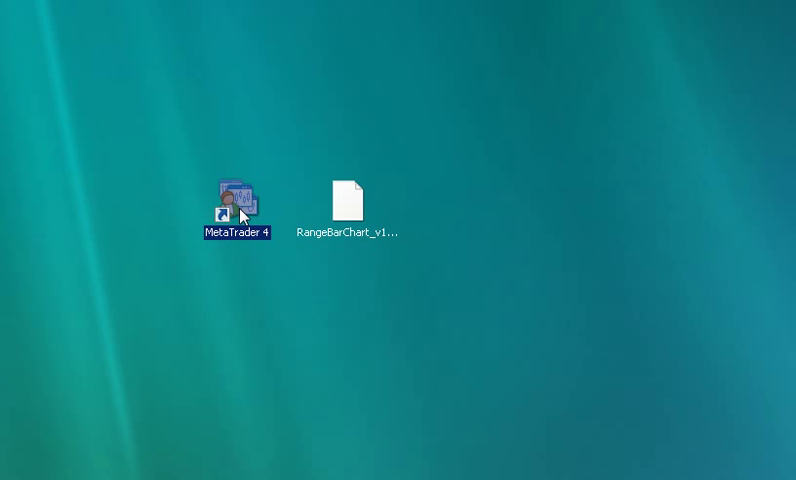
Step: Copy the RangeBarChart .ex4 file into MetaTrader 4's experts\indicators folder via Open file location
{"action": "right_click", "coordinate": [236, 204]}
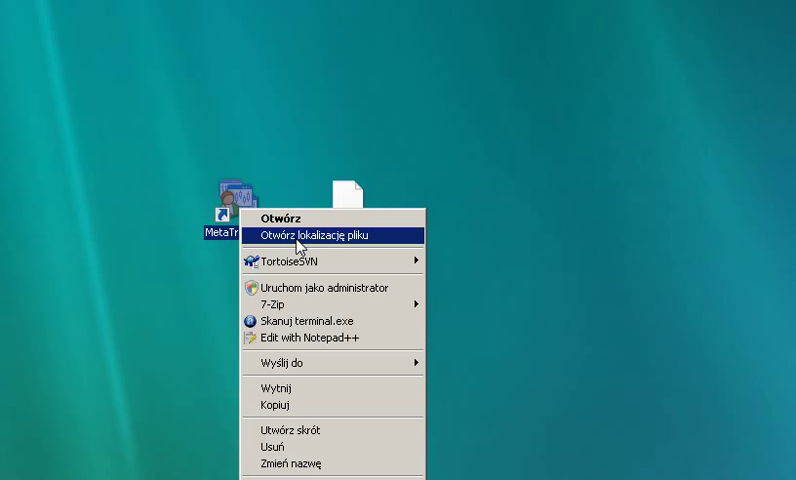
{"action": "left_click", "coordinate": [312, 240]}
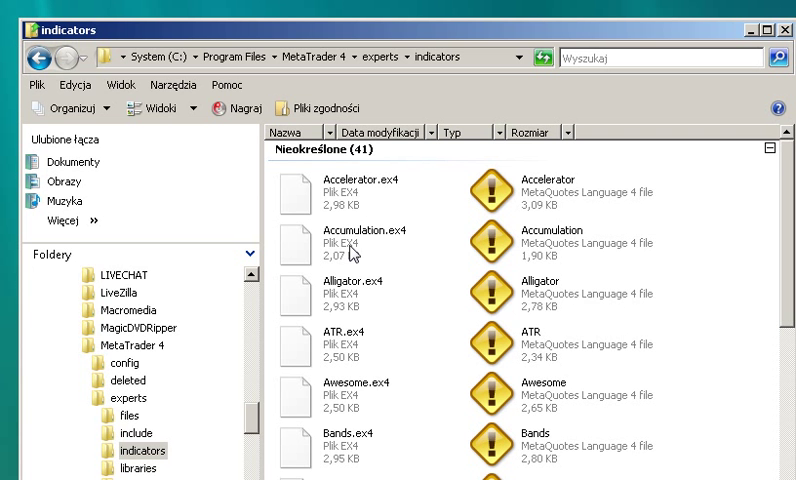
{"action": "mouse_move", "coordinate": [398, 234]}
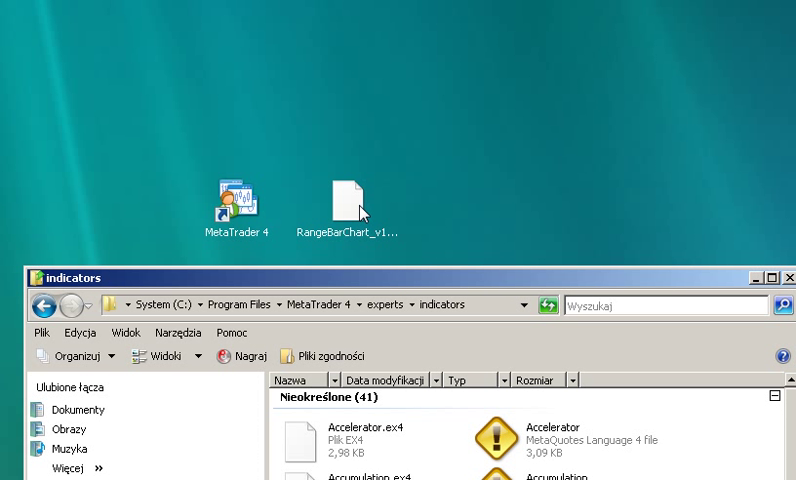
{"action": "left_click_drag", "start_coordinate": [362, 210], "coordinate": [444, 450]}
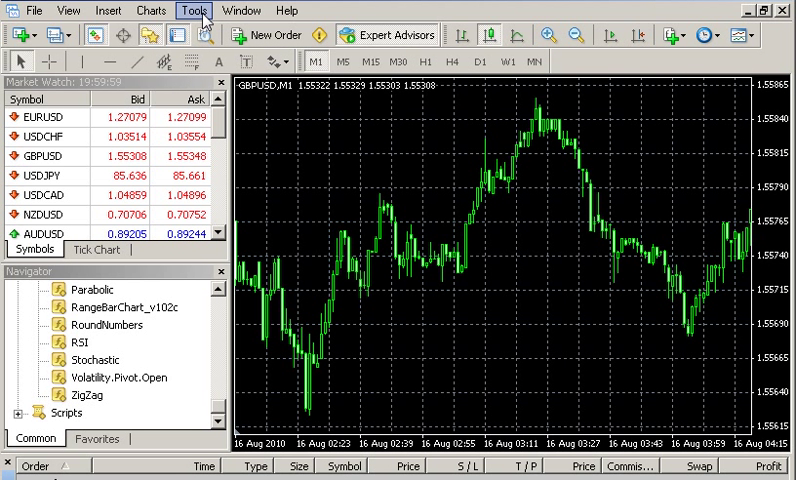
Step: Bring up the Tools menu in the restored MetaTrader 4 terminal
{"action": "left_click", "coordinate": [192, 10]}
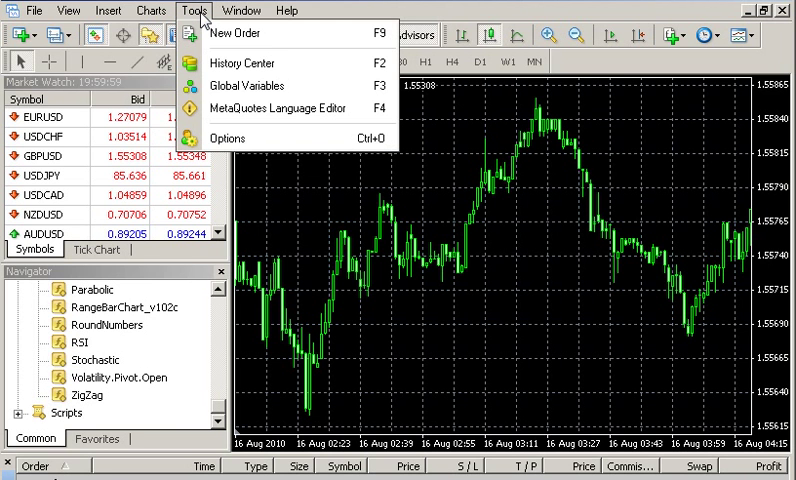
Step: In Options > Expert Advisors, enable Allow live trading and Allow DLL imports and confirm
{"action": "left_click", "coordinate": [228, 138]}
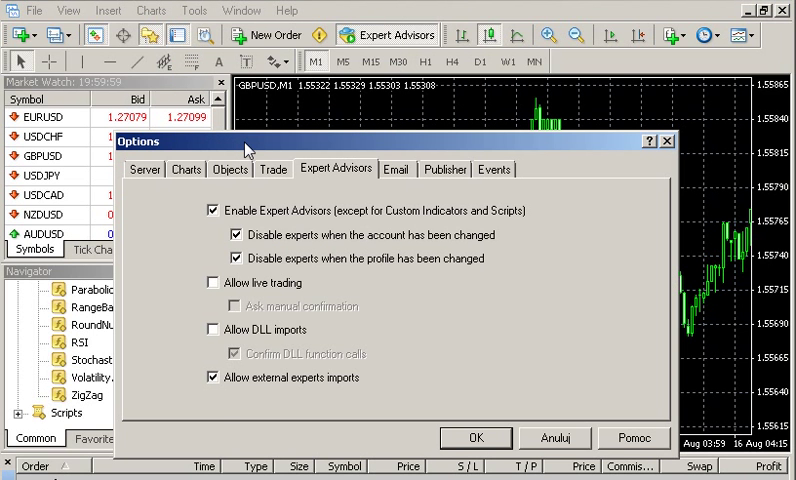
{"action": "mouse_move", "coordinate": [270, 204]}
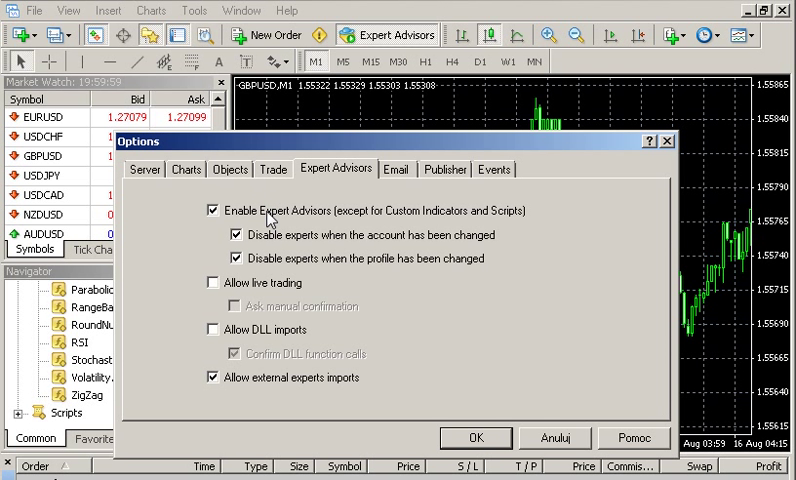
{"action": "mouse_move", "coordinate": [340, 174]}
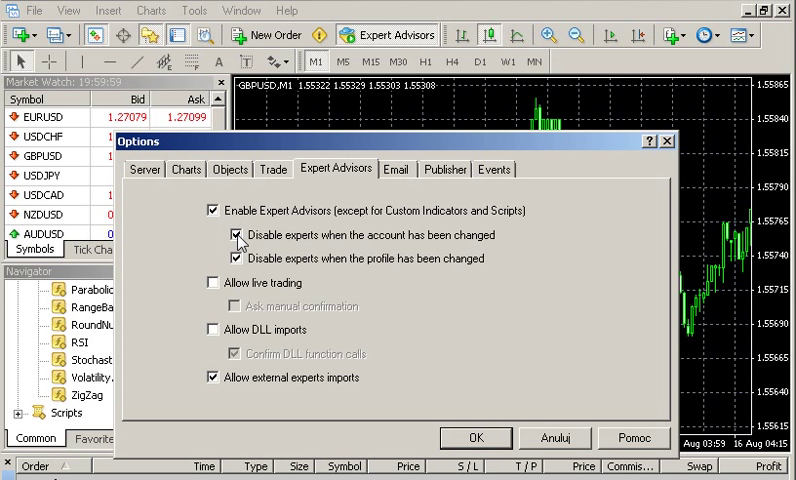
{"action": "left_click", "coordinate": [212, 284]}
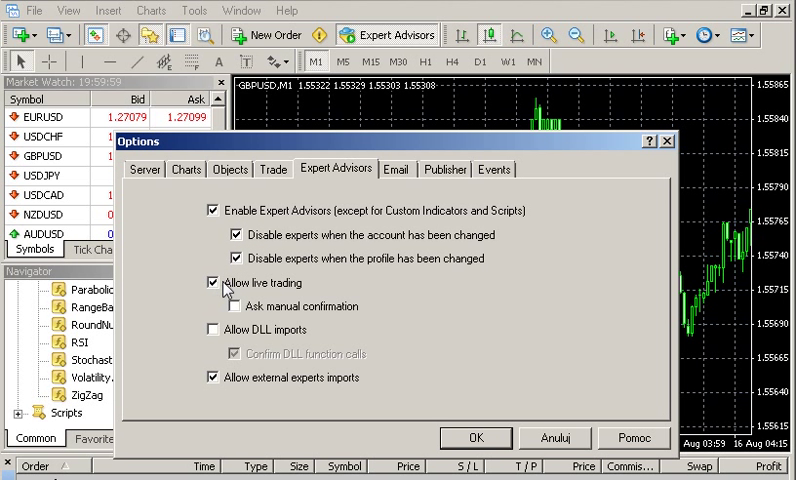
{"action": "left_click", "coordinate": [212, 328]}
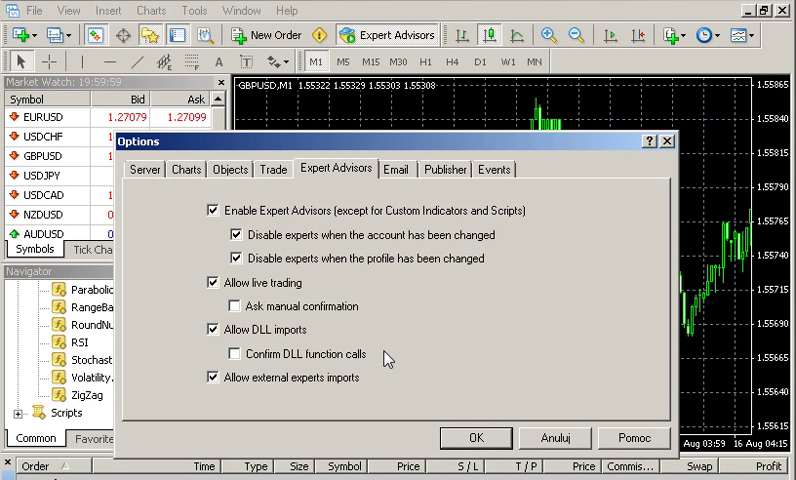
{"action": "mouse_move", "coordinate": [452, 438]}
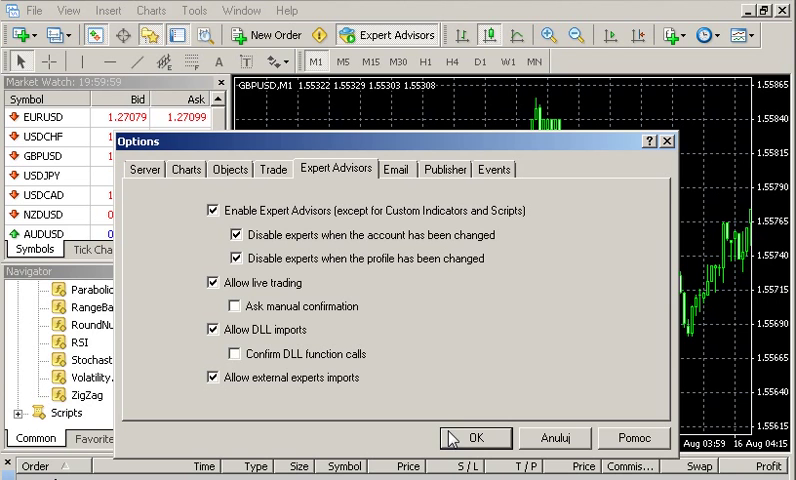
{"action": "left_click", "coordinate": [476, 438]}
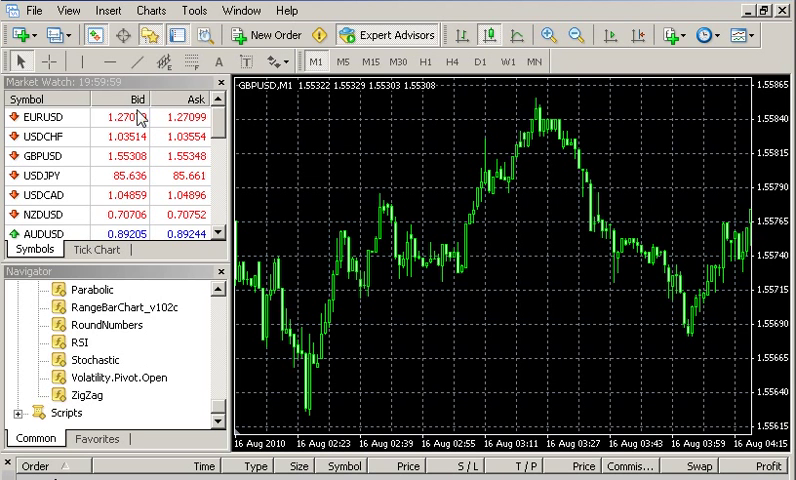
{"action": "mouse_move", "coordinate": [348, 116]}
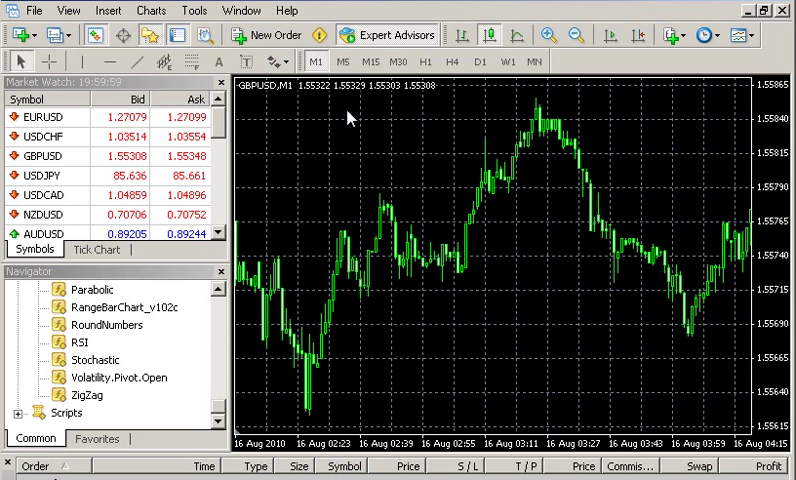
{"action": "mouse_move", "coordinate": [276, 106]}
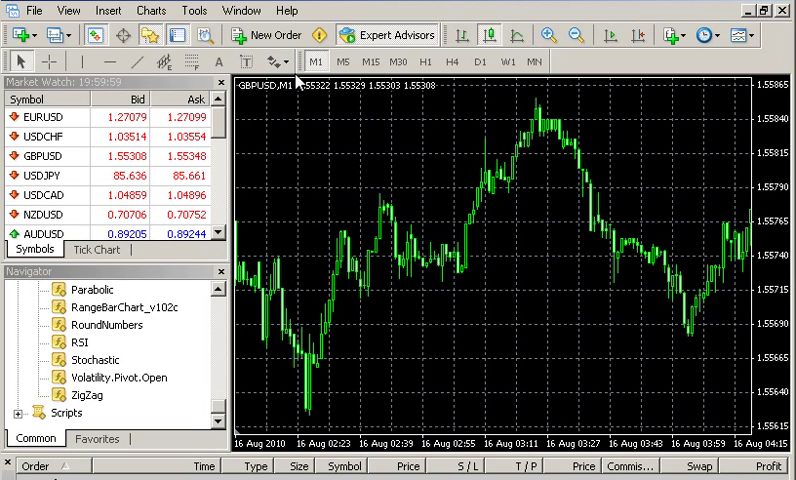
{"action": "mouse_move", "coordinate": [284, 96]}
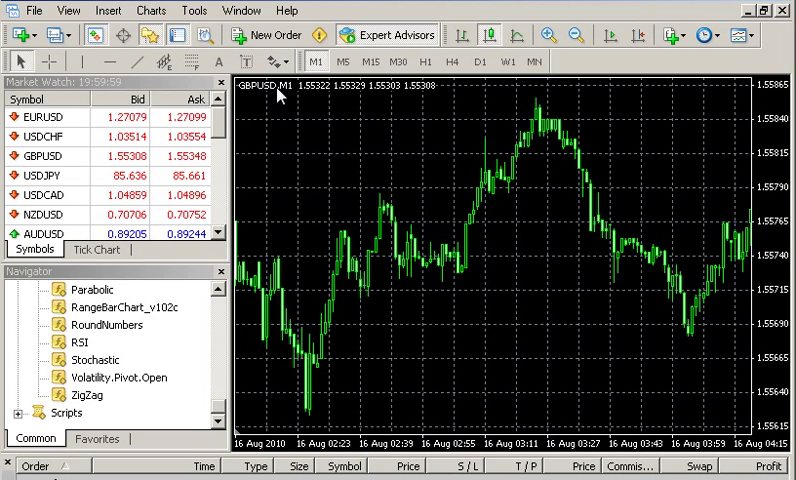
{"action": "mouse_move", "coordinate": [230, 360]}
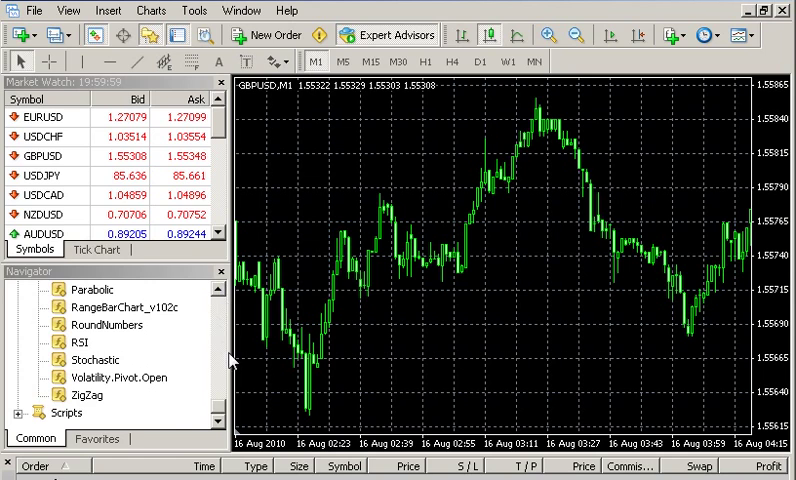
{"action": "scroll", "scroll_direction": "up", "scroll_amount": 3}
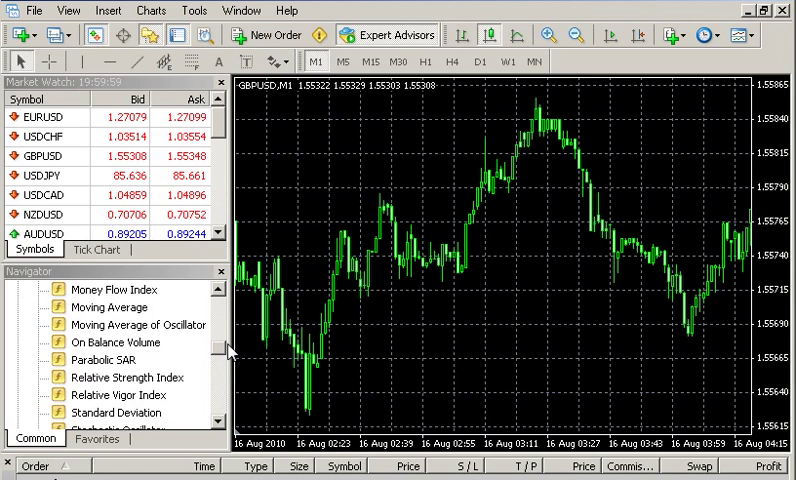
{"action": "scroll", "scroll_direction": "down", "scroll_amount": 3}
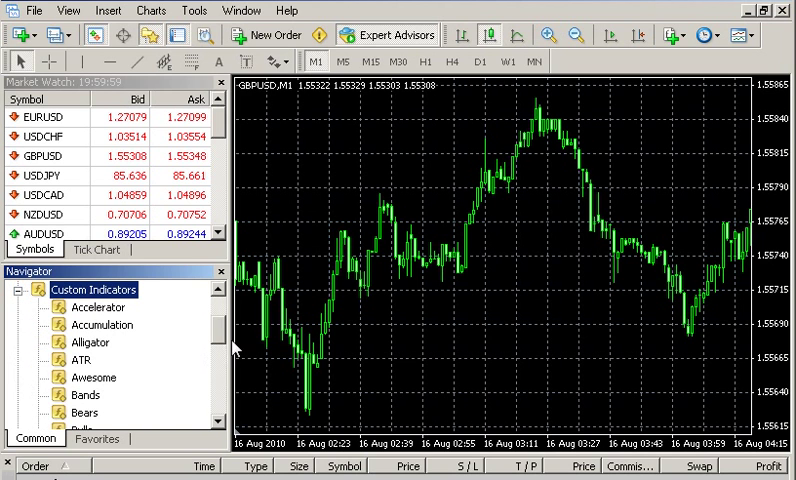
{"action": "scroll", "scroll_direction": "down", "scroll_amount": 3}
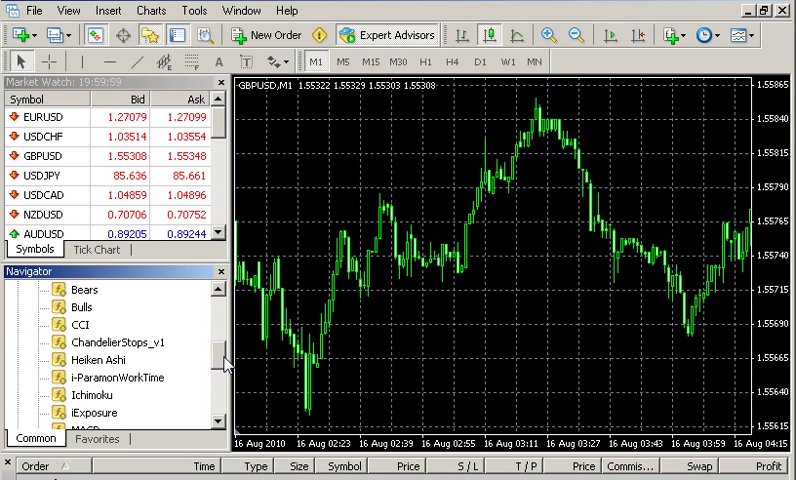
{"action": "scroll", "scroll_direction": "down", "scroll_amount": 3}
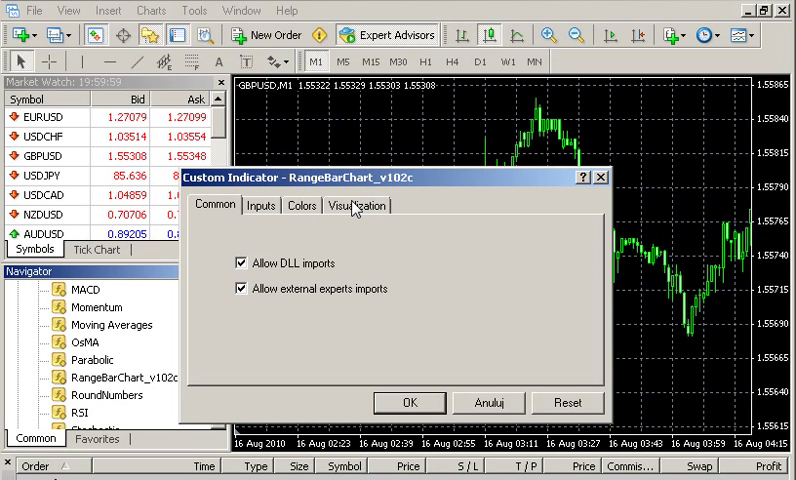
Step: Set the indicator's Range input to 13, leaving OutputTimeFrame at 2
{"action": "left_click", "coordinate": [260, 204]}
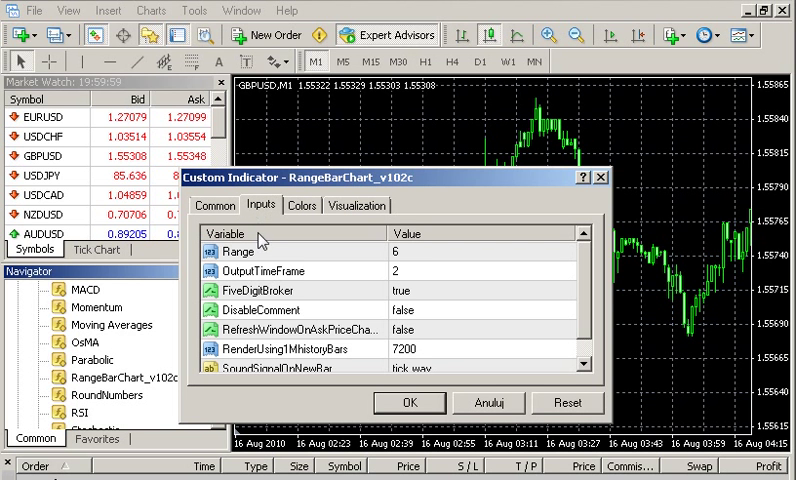
{"action": "mouse_move", "coordinate": [290, 270]}
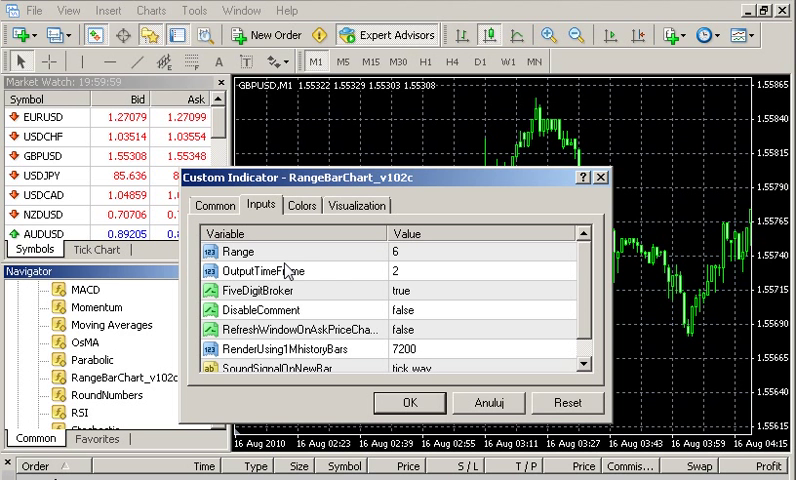
{"action": "mouse_move", "coordinate": [462, 258]}
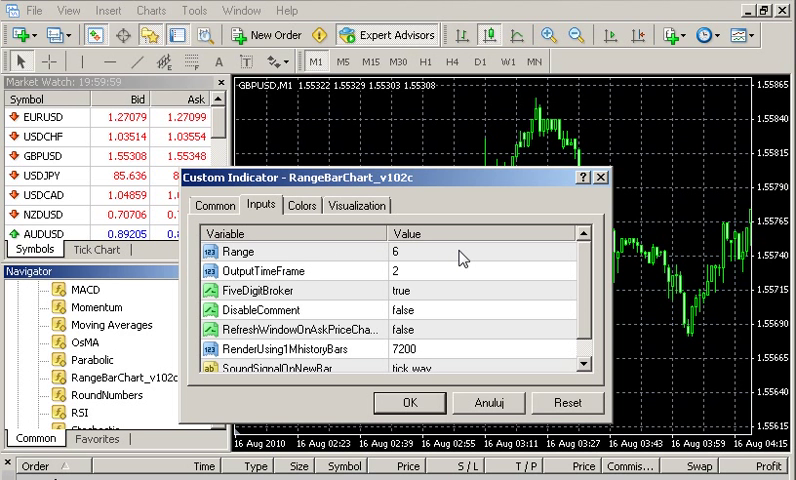
{"action": "mouse_move", "coordinate": [410, 262]}
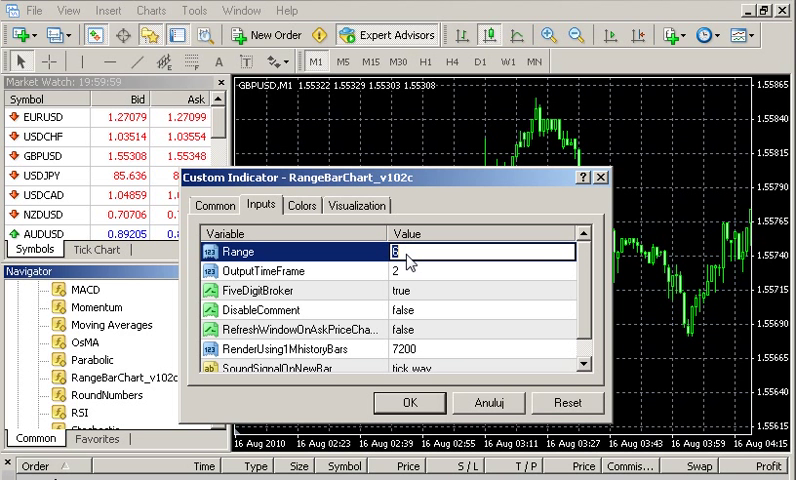
{"action": "type", "text": "13"}
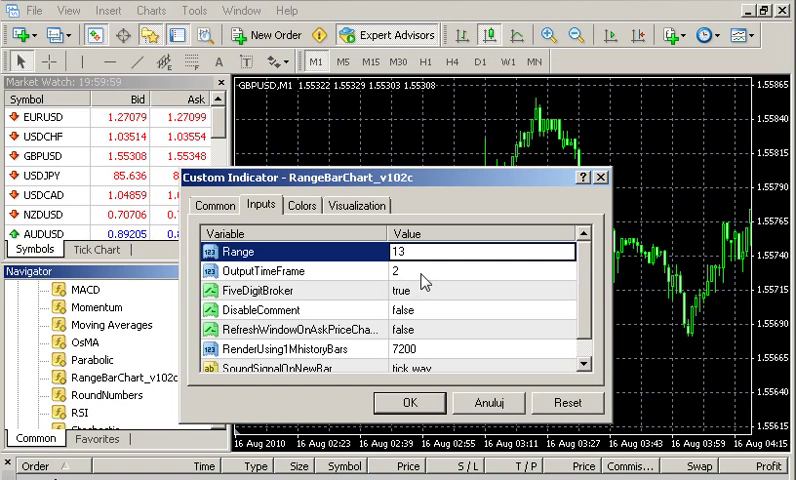
{"action": "left_click", "coordinate": [260, 272]}
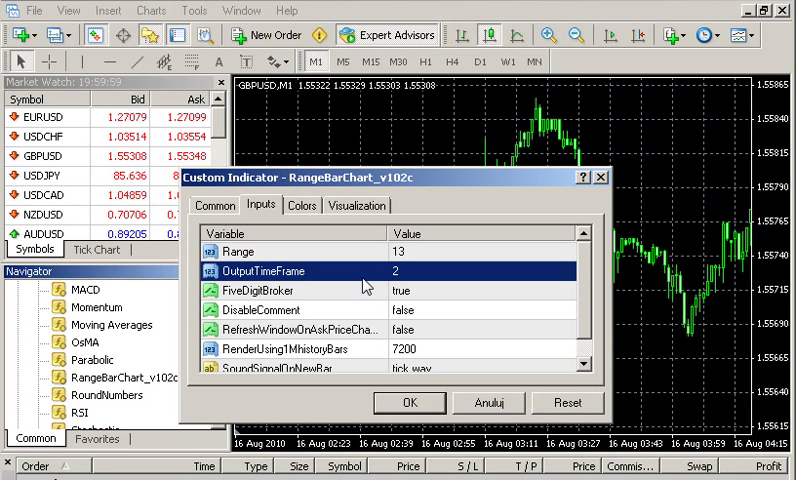
{"action": "mouse_move", "coordinate": [428, 284]}
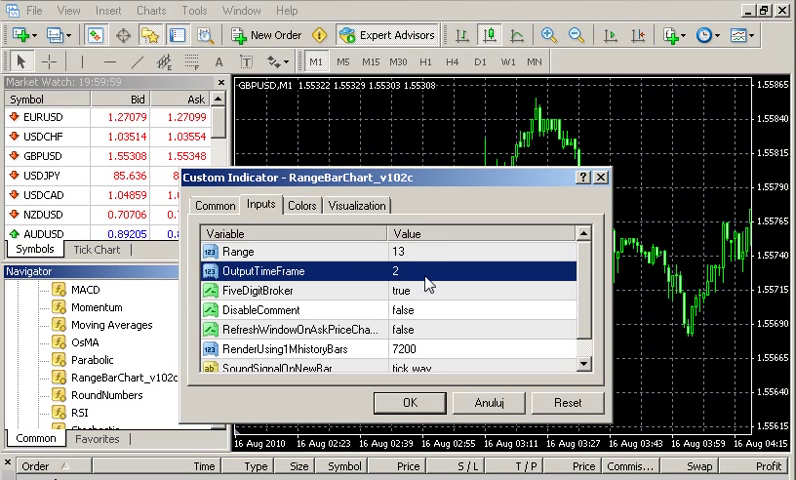
{"action": "mouse_move", "coordinate": [418, 288]}
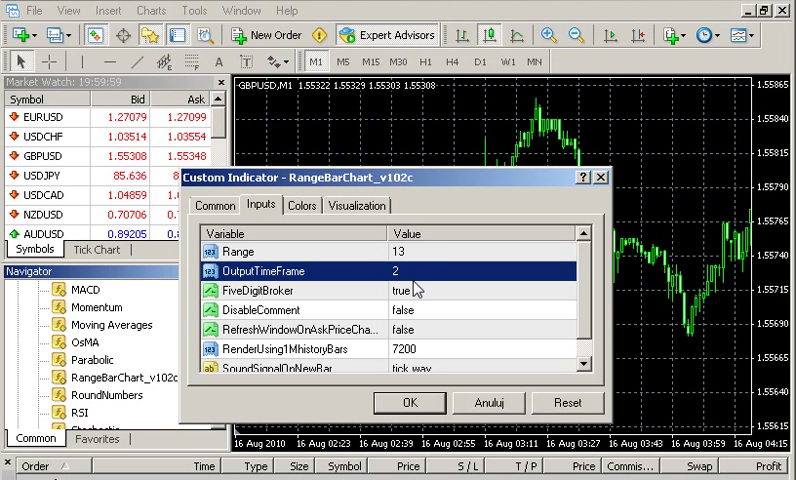
{"action": "mouse_move", "coordinate": [276, 300]}
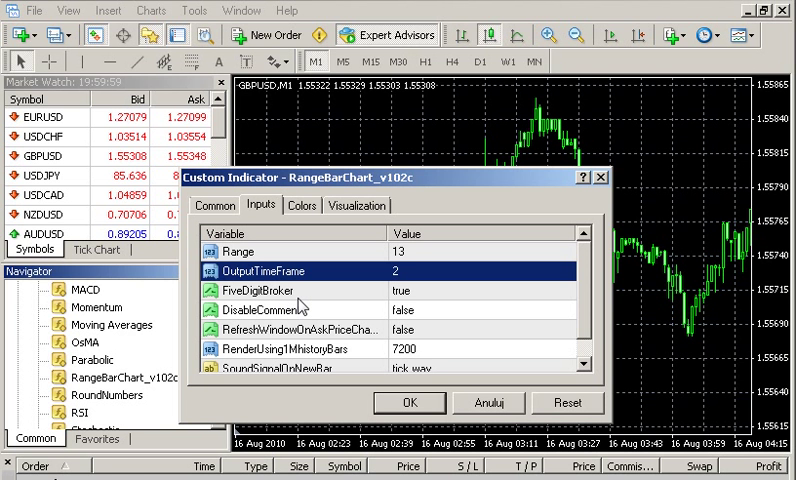
{"action": "mouse_move", "coordinate": [428, 308]}
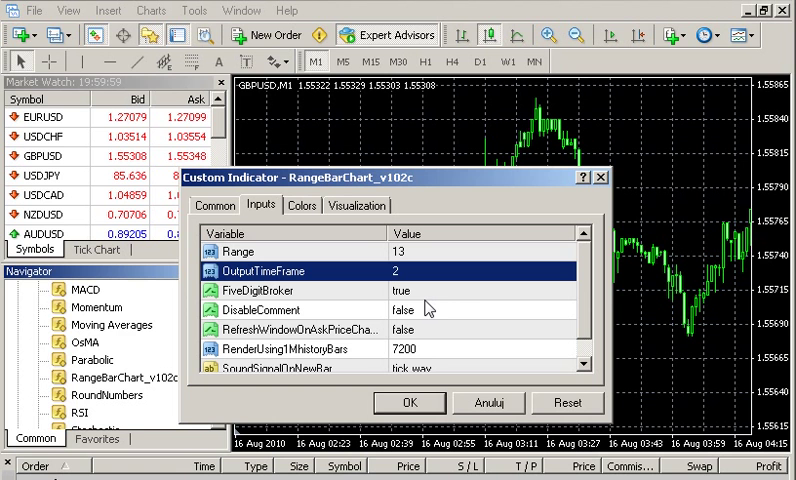
{"action": "mouse_move", "coordinate": [770, 170]}
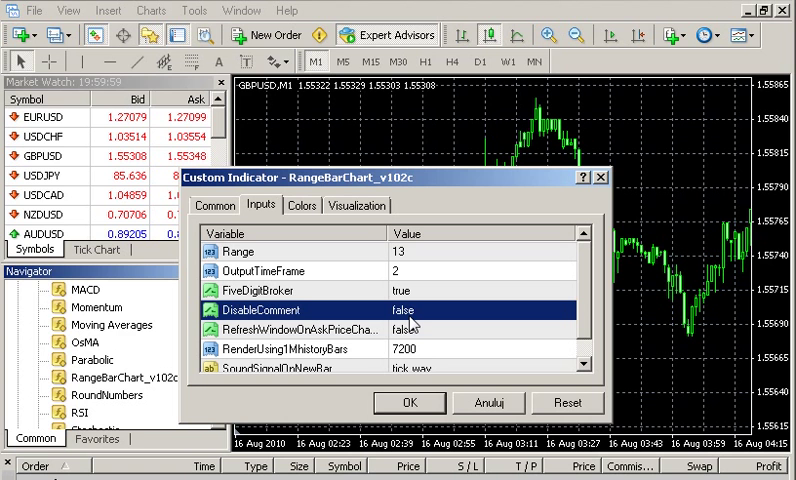
{"action": "mouse_move", "coordinate": [344, 210]}
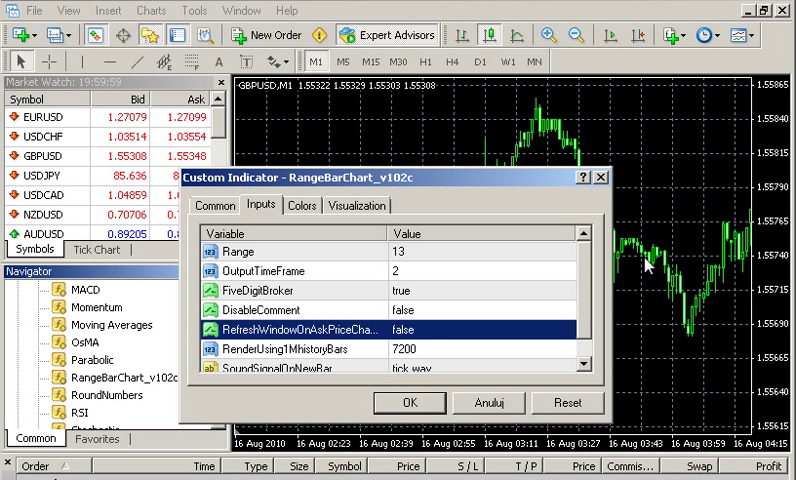
Step: Change the RenderUsing1MHistoryBars input from 7200 to 0
{"action": "scroll", "scroll_direction": "down", "scroll_amount": 3}
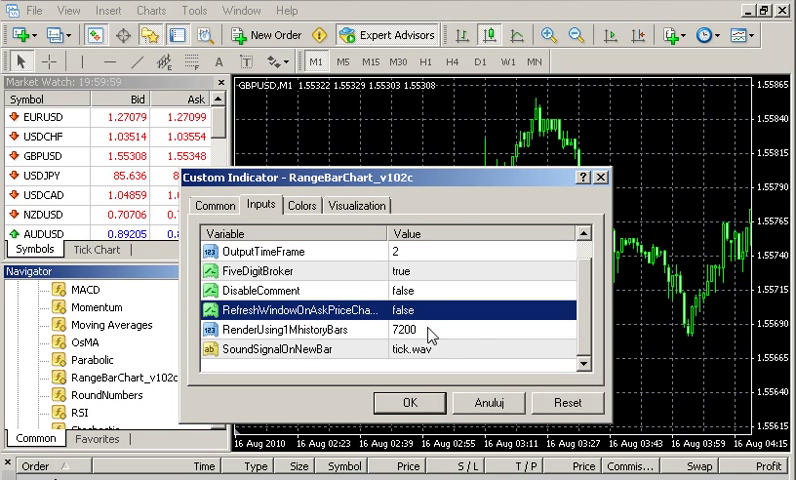
{"action": "left_click", "coordinate": [300, 330]}
{"action": "type", "text": "0"}
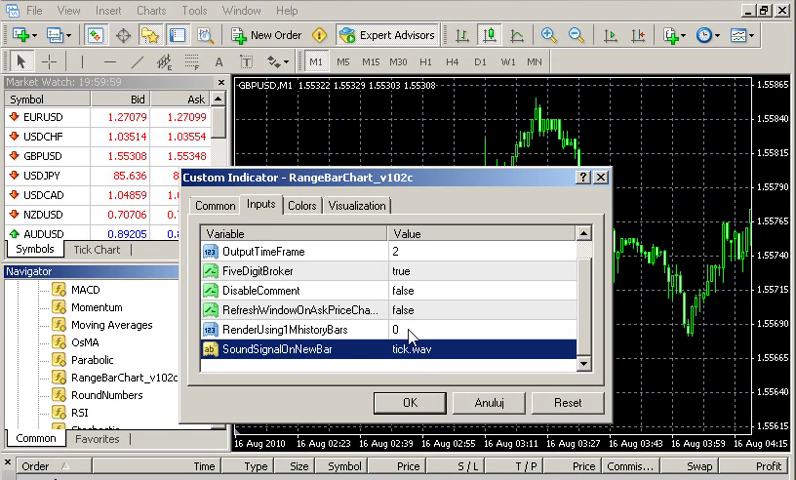
{"action": "mouse_move", "coordinate": [408, 362]}
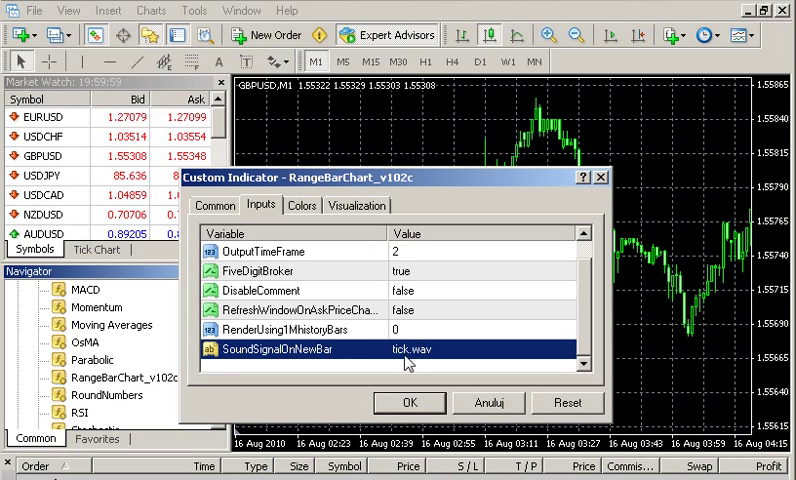
{"action": "mouse_move", "coordinate": [384, 368]}
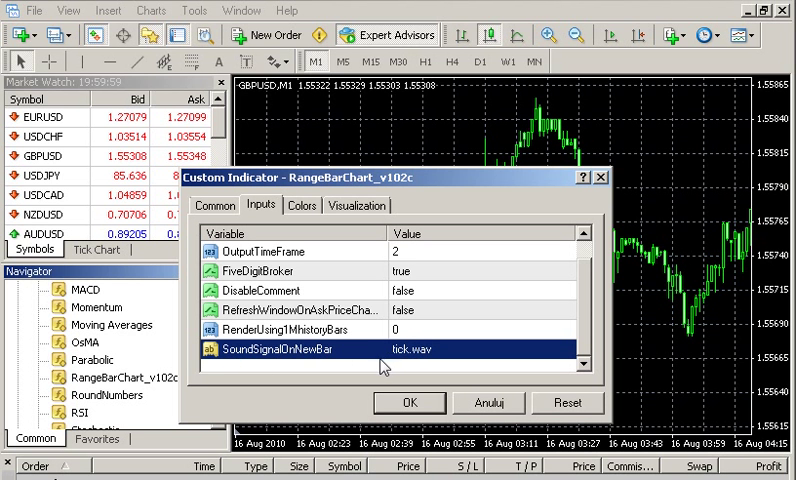
{"action": "mouse_move", "coordinate": [248, 364]}
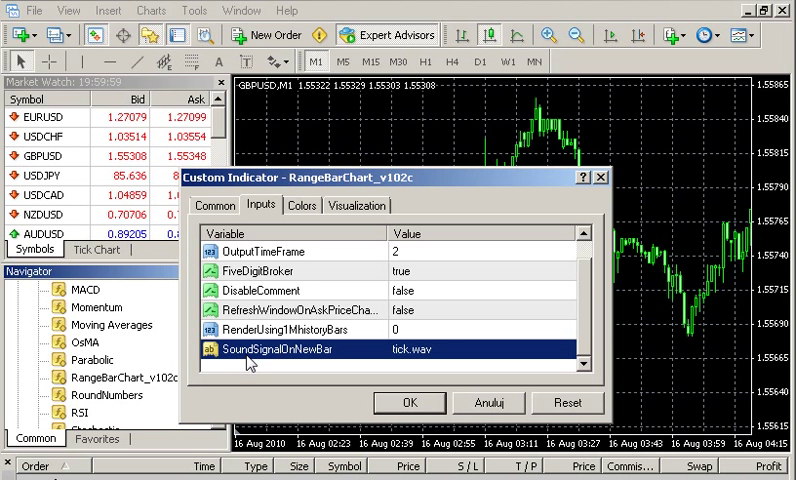
{"action": "mouse_move", "coordinate": [444, 360]}
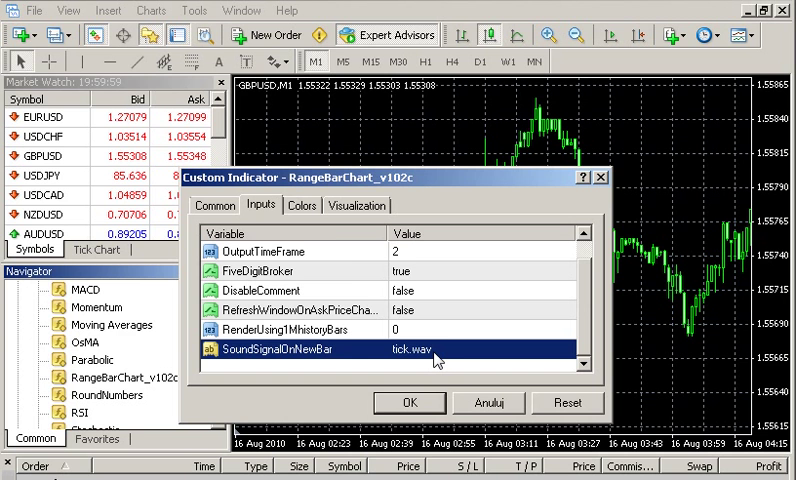
{"action": "mouse_move", "coordinate": [218, 210]}
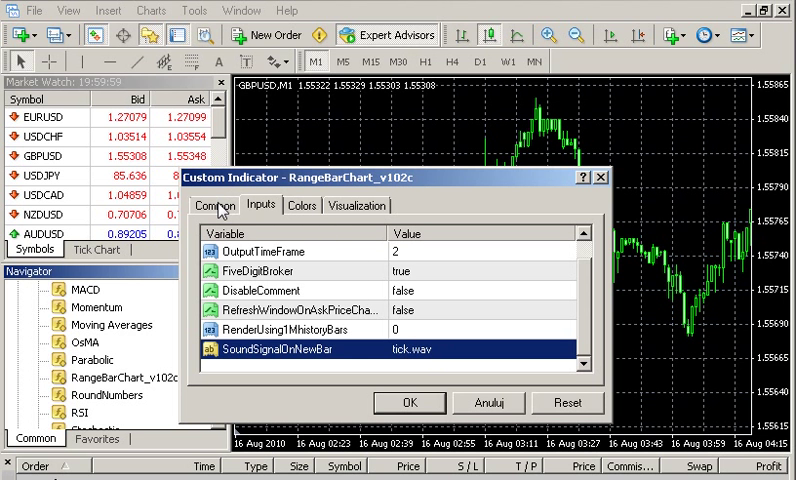
Step: Verify Allow DLL imports on the Common tab and apply the indicator to GBPUSD M1
{"action": "left_click", "coordinate": [214, 204]}
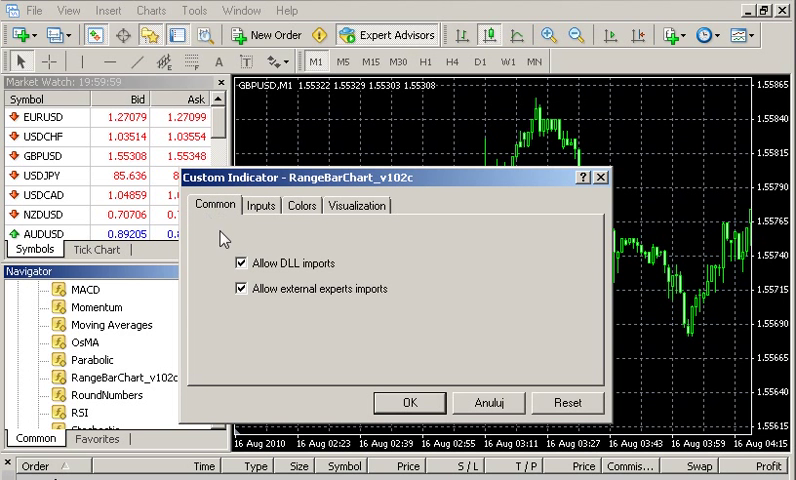
{"action": "mouse_move", "coordinate": [276, 262]}
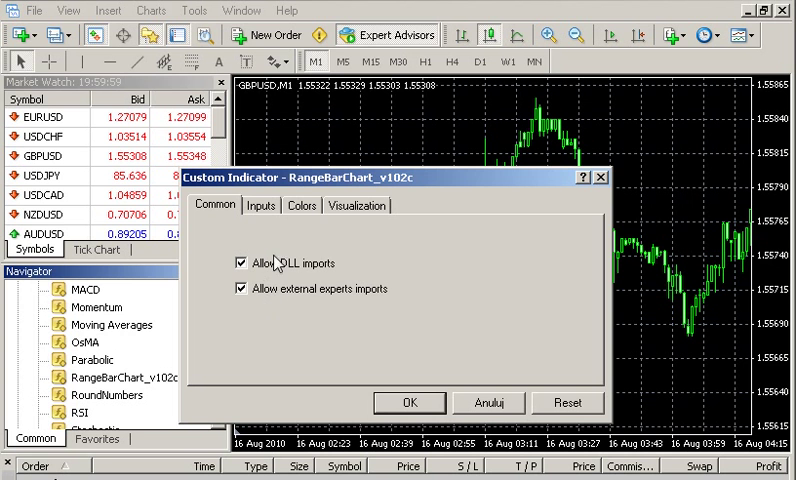
{"action": "mouse_move", "coordinate": [272, 290]}
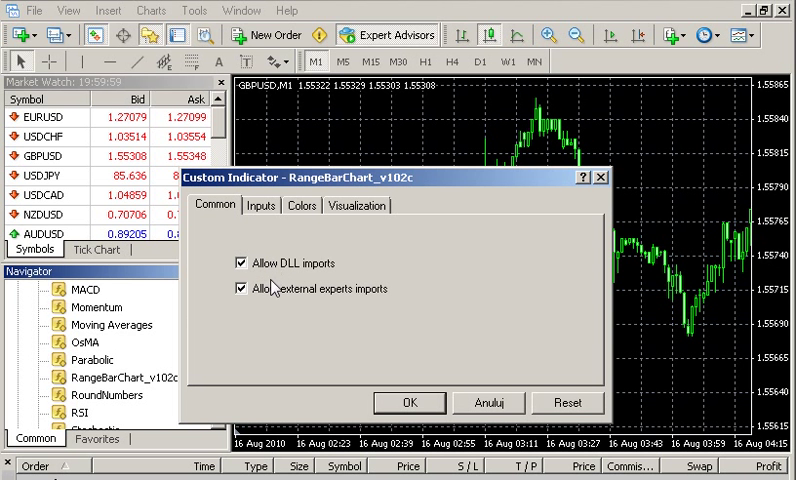
{"action": "mouse_move", "coordinate": [350, 272]}
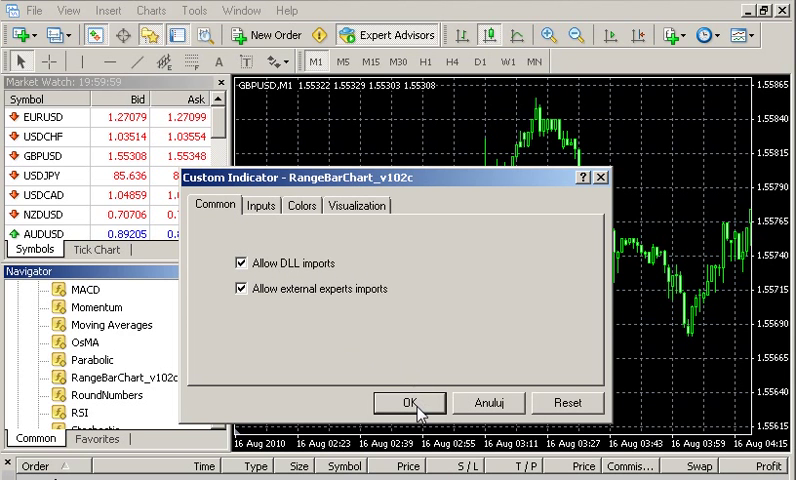
{"action": "left_click", "coordinate": [408, 402]}
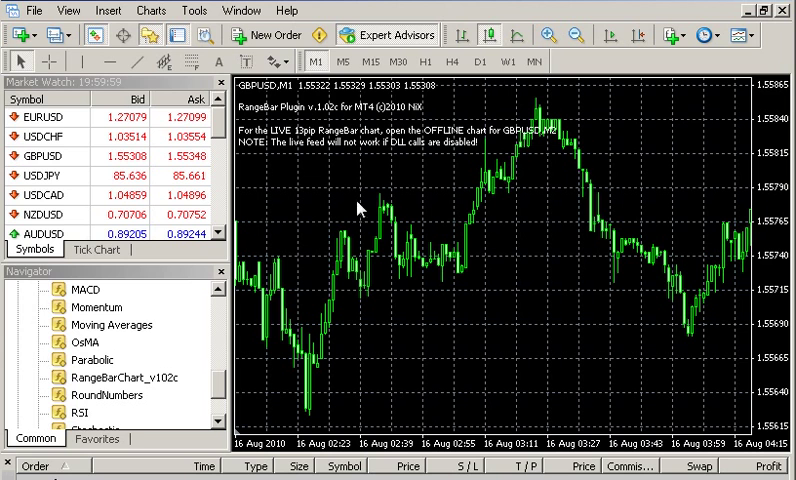
{"action": "mouse_move", "coordinate": [388, 192]}
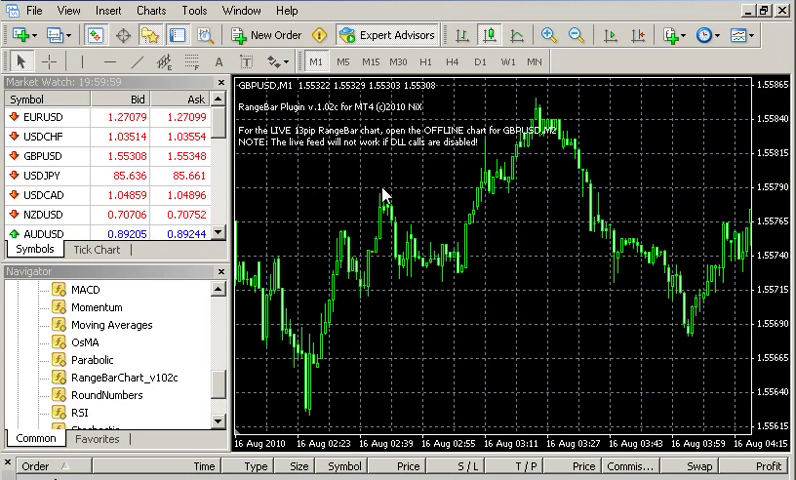
{"action": "mouse_move", "coordinate": [316, 144]}
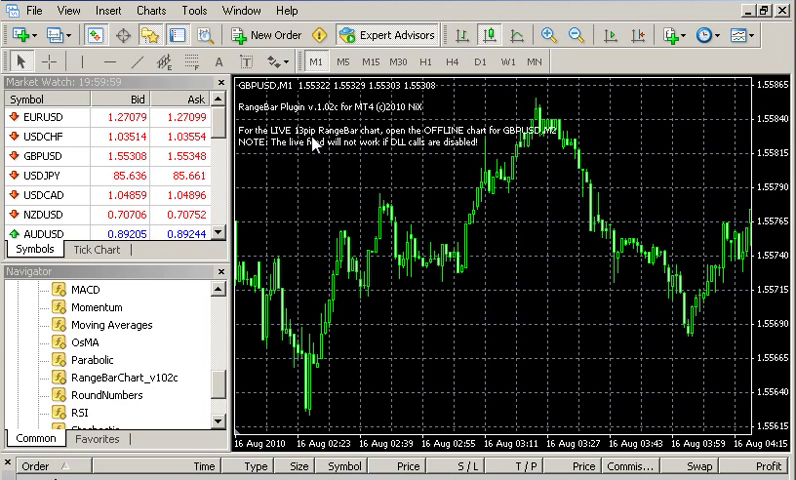
{"action": "mouse_move", "coordinate": [474, 144]}
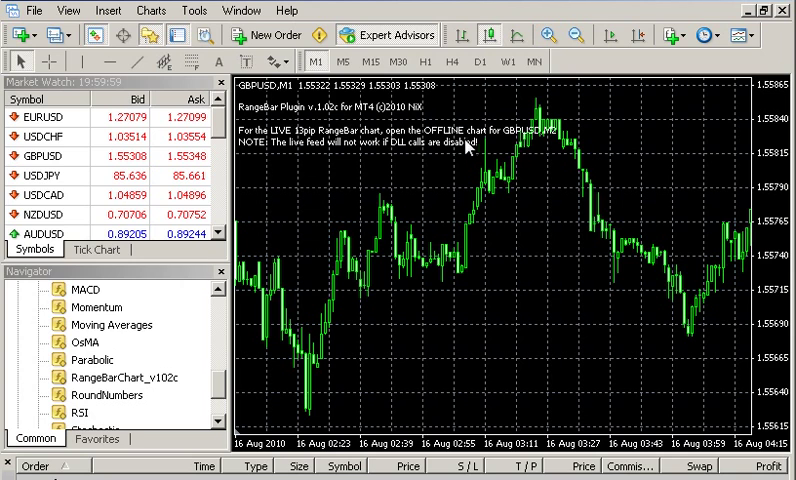
{"action": "mouse_move", "coordinate": [550, 140]}
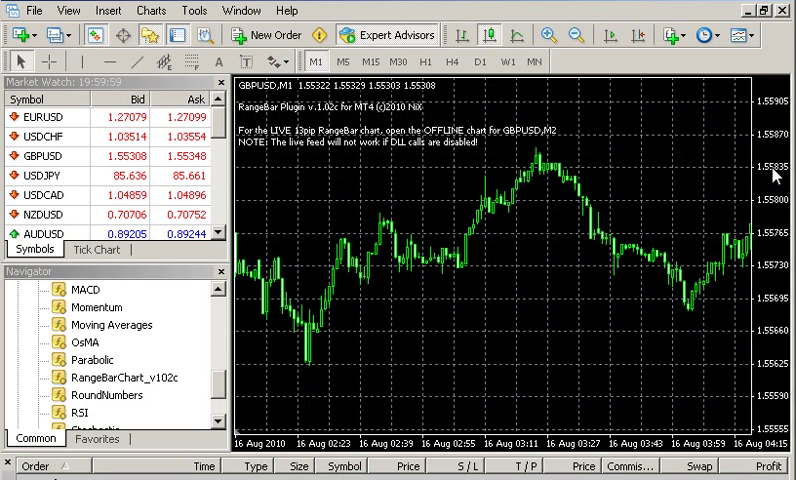
{"action": "mouse_move", "coordinate": [190, 100]}
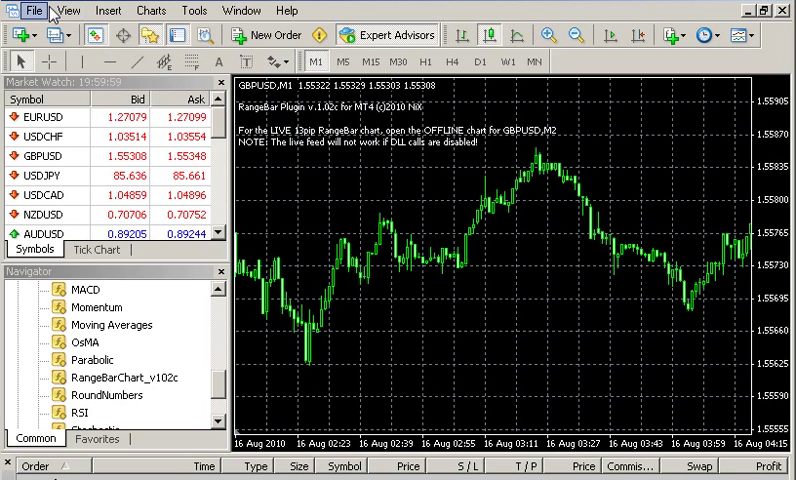
Step: Open the offline GBPUSD,M2 range bar chart through File > Open Offline
{"action": "left_click", "coordinate": [32, 10]}
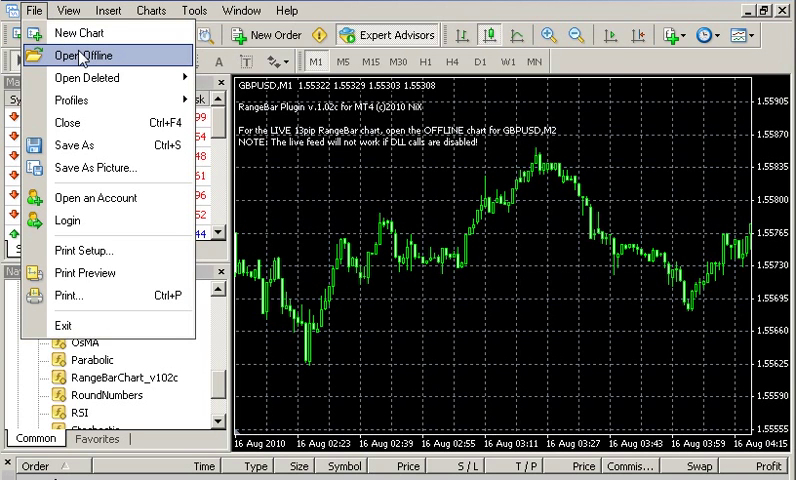
{"action": "left_click", "coordinate": [80, 56]}
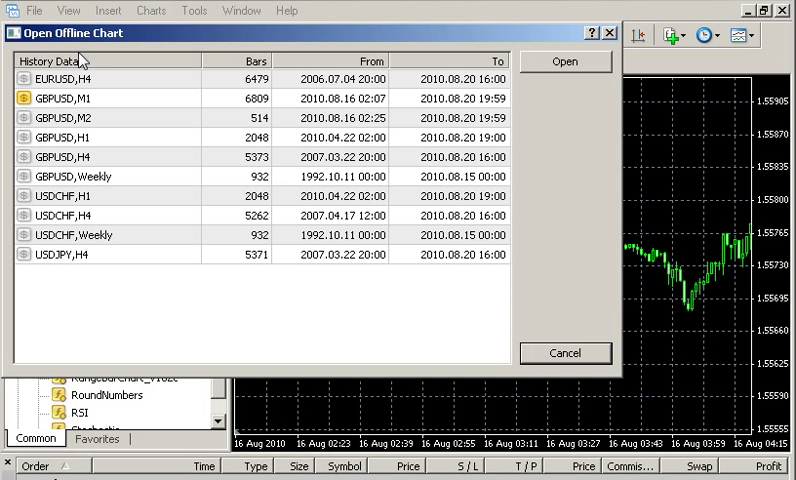
{"action": "mouse_move", "coordinate": [100, 136]}
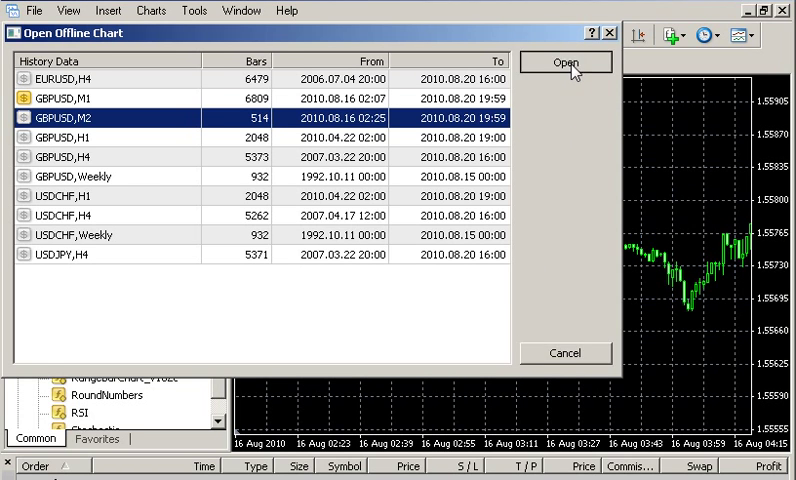
{"action": "left_click", "coordinate": [564, 64]}
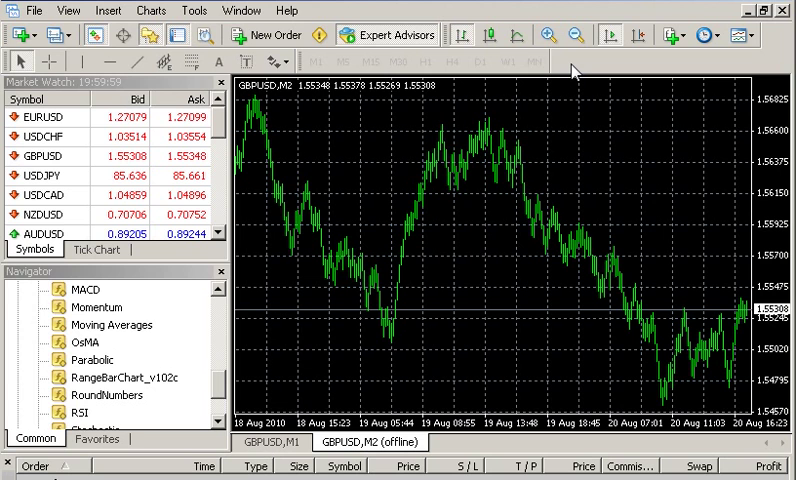
{"action": "mouse_move", "coordinate": [450, 148]}
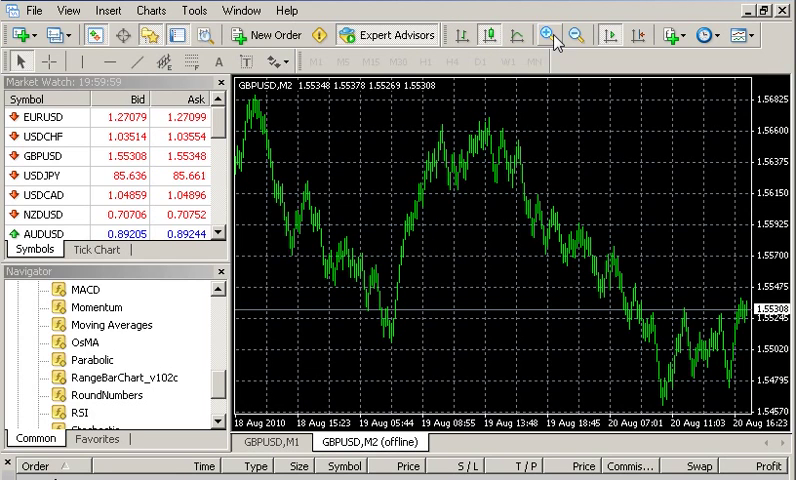
Step: Zoom in on the M2 range bars and apply a template adding a stop-line overlay and Stochastic pane
{"action": "left_click", "coordinate": [548, 36]}
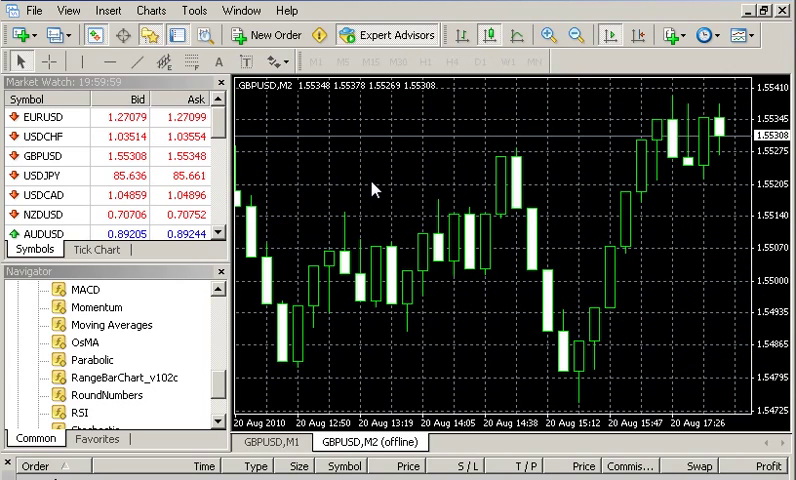
{"action": "mouse_move", "coordinate": [466, 306]}
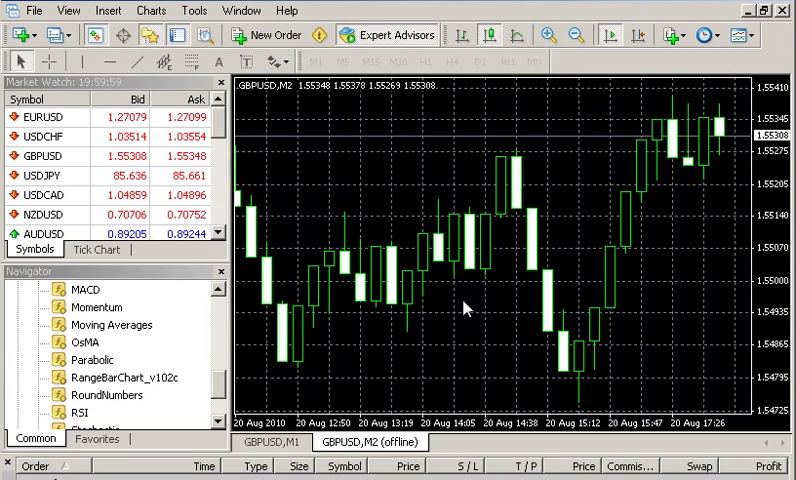
{"action": "mouse_move", "coordinate": [648, 218]}
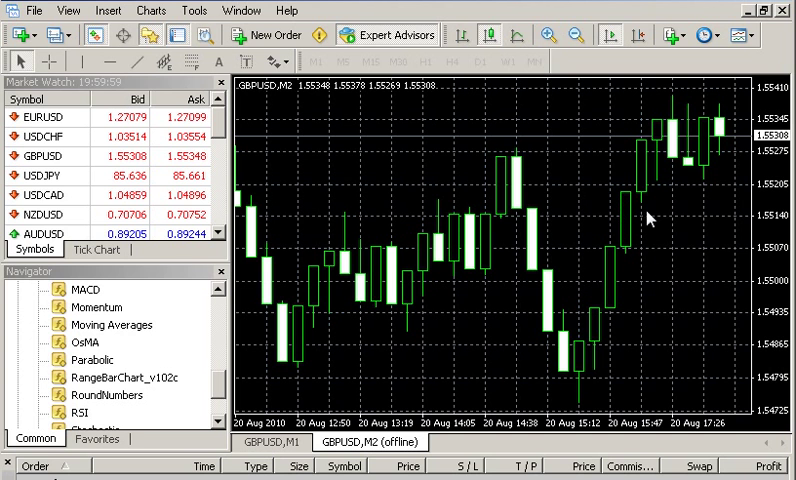
{"action": "mouse_move", "coordinate": [610, 208]}
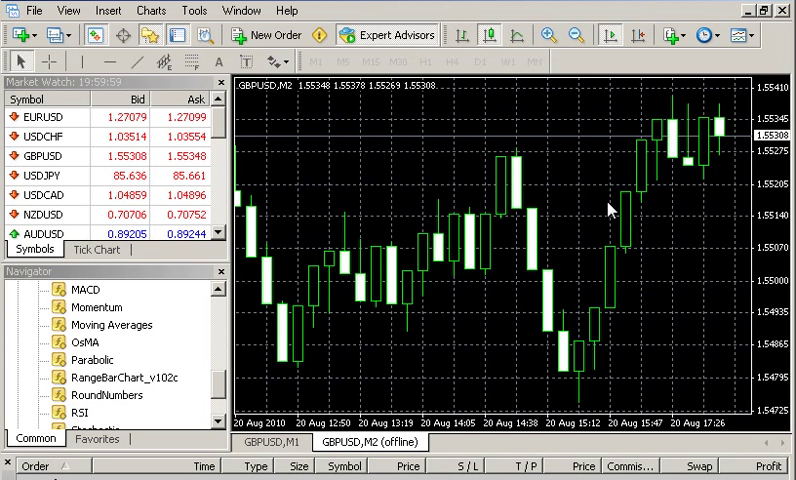
{"action": "mouse_move", "coordinate": [548, 352]}
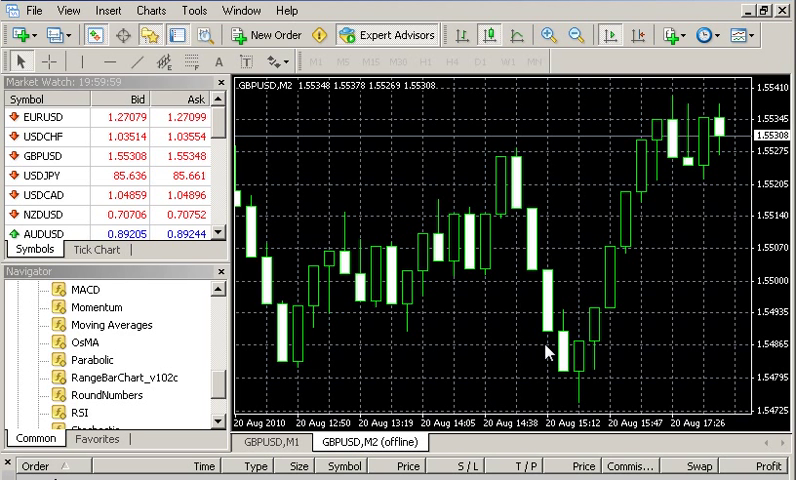
{"action": "mouse_move", "coordinate": [556, 168]}
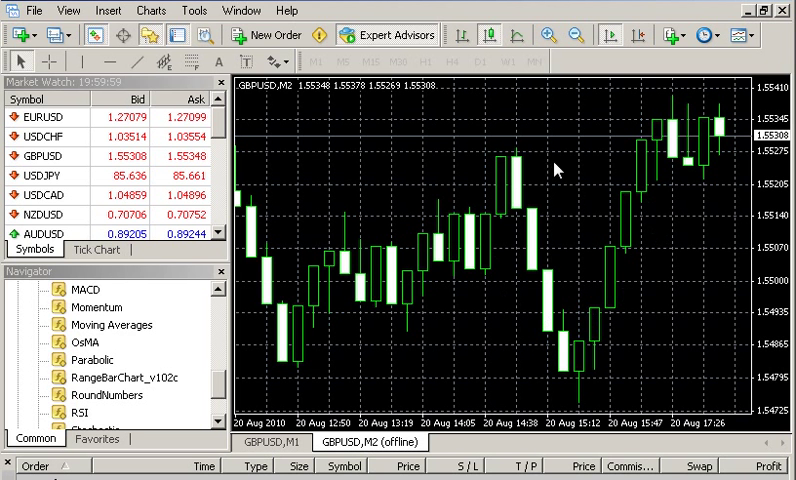
{"action": "mouse_move", "coordinate": [756, 160]}
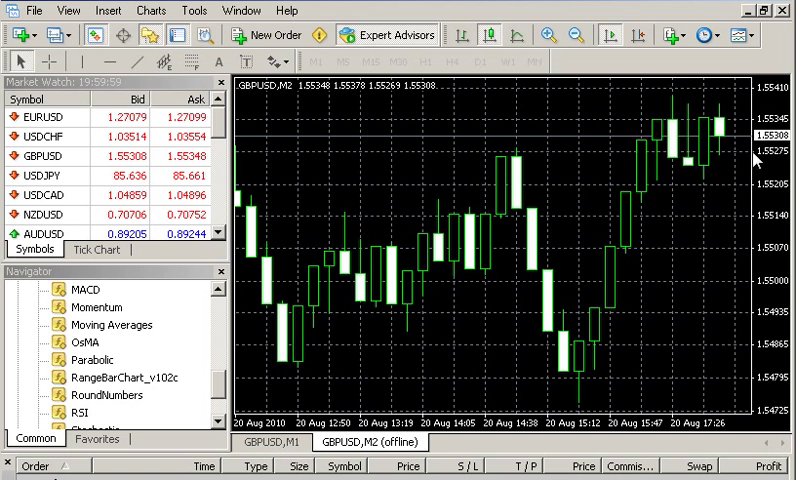
{"action": "mouse_move", "coordinate": [724, 184]}
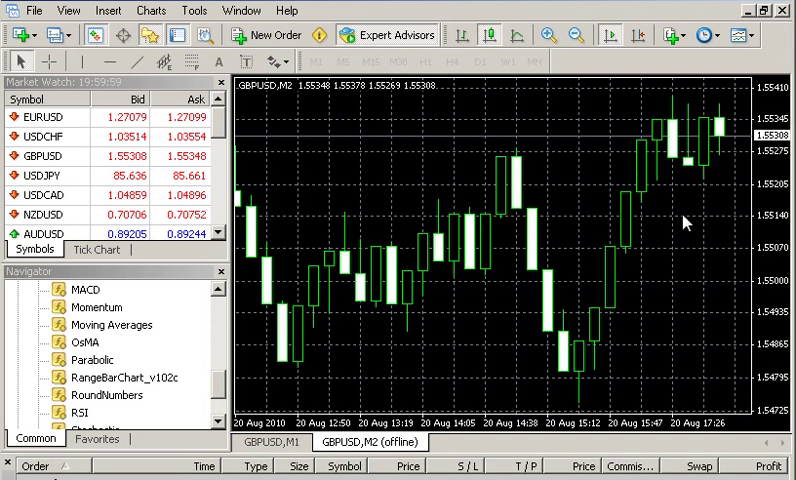
{"action": "mouse_move", "coordinate": [788, 132]}
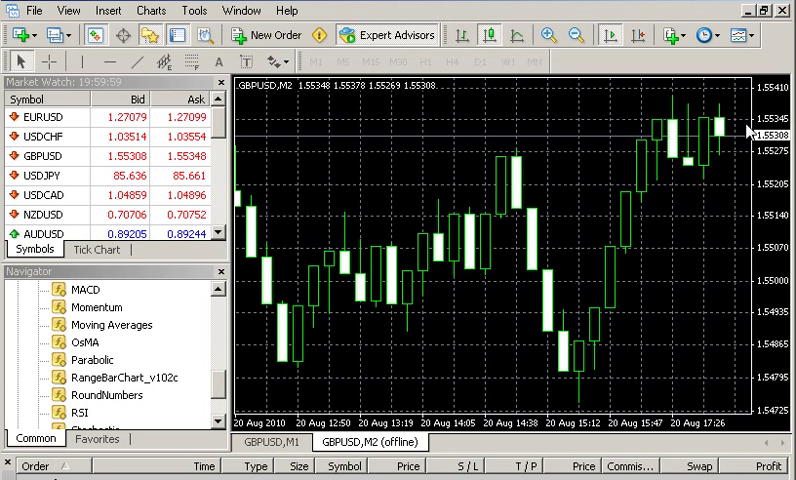
{"action": "mouse_move", "coordinate": [588, 248]}
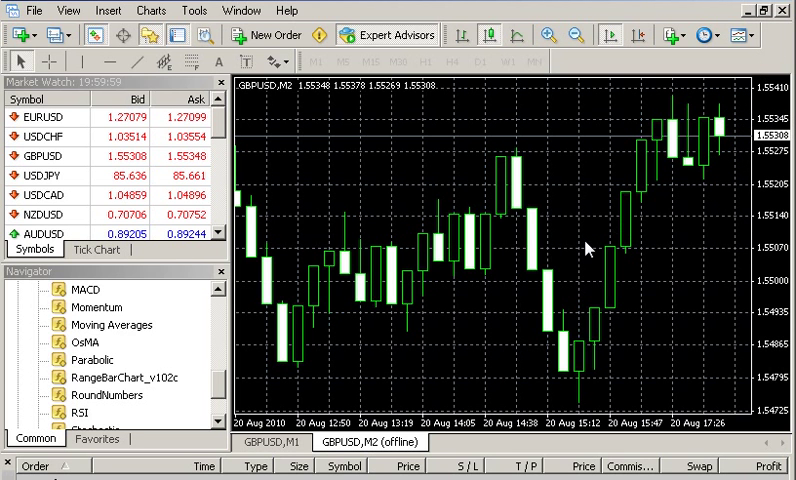
{"action": "mouse_move", "coordinate": [156, 340]}
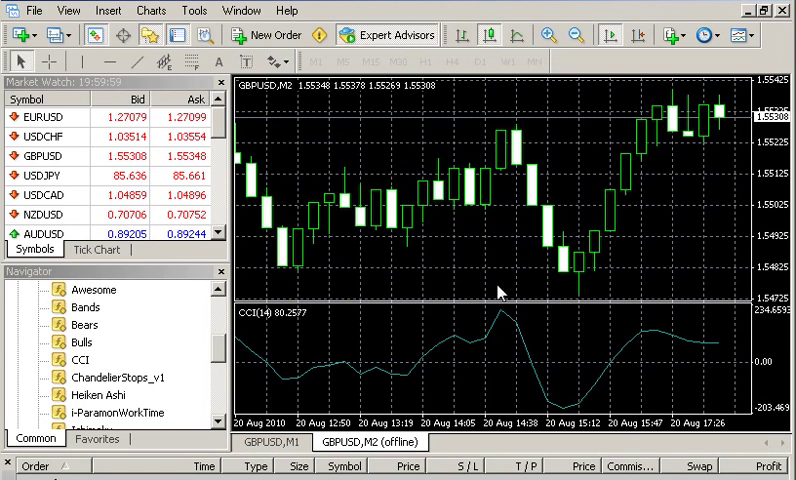
{"action": "right_click", "coordinate": [500, 292]}
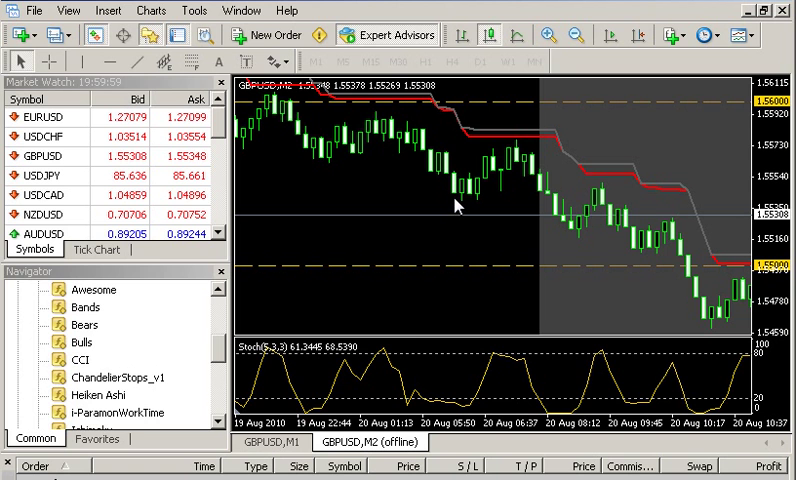
{"action": "mouse_move", "coordinate": [270, 440]}
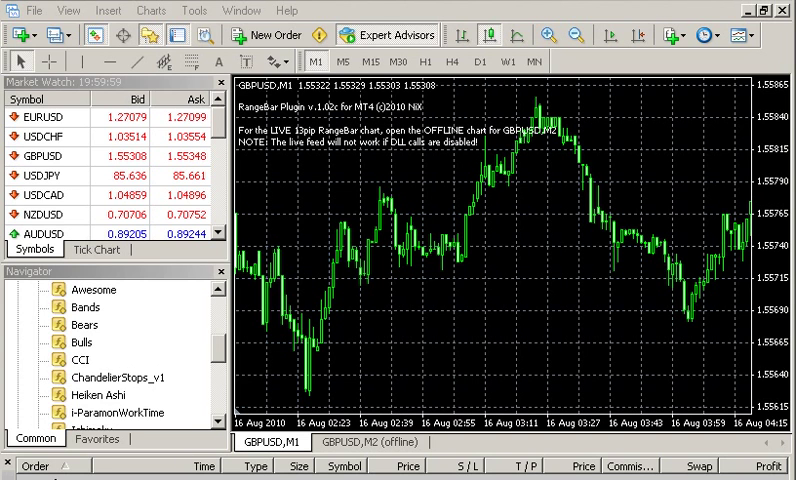
Step: Attach a second RangeBarChart to GBPUSD M1 with Range 6 and OutputTimeFrame 3
{"action": "scroll", "scroll_direction": "down", "scroll_amount": 3}
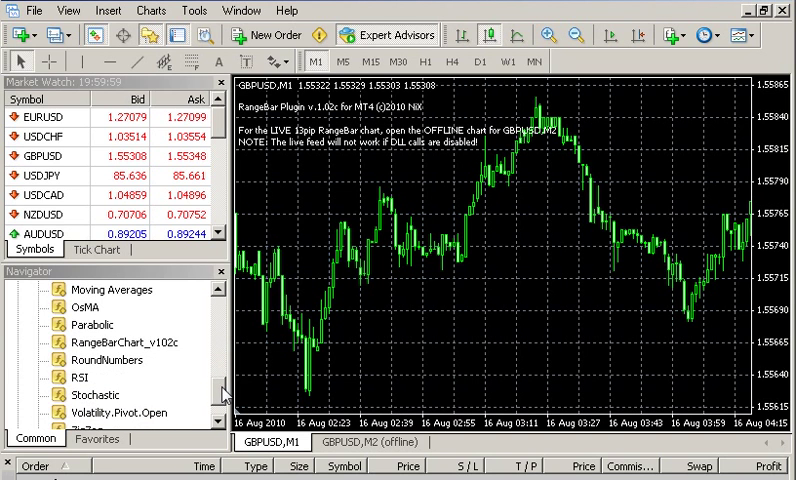
{"action": "mouse_move", "coordinate": [472, 296]}
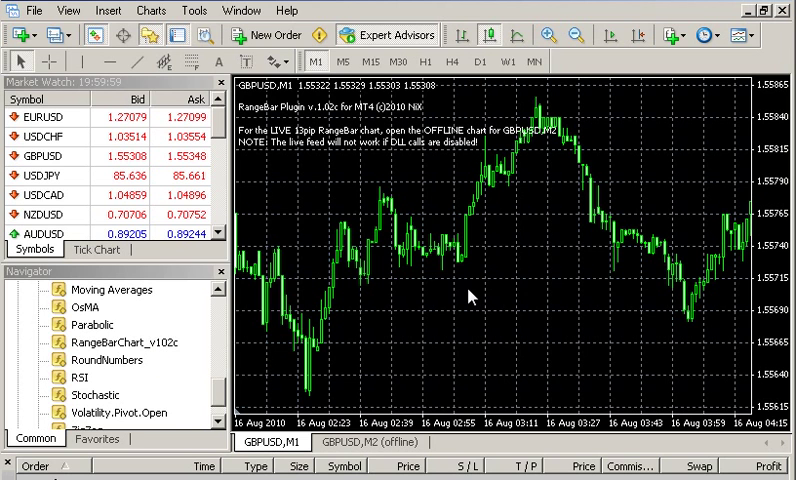
{"action": "double_click", "coordinate": [116, 342]}
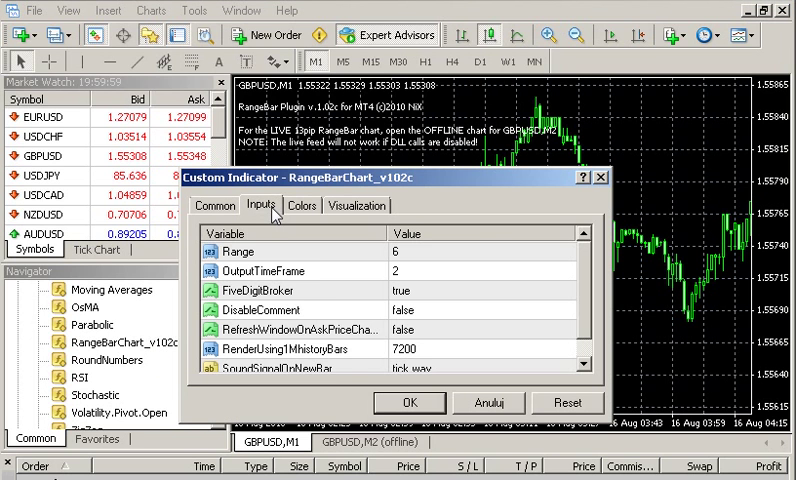
{"action": "mouse_move", "coordinate": [336, 284]}
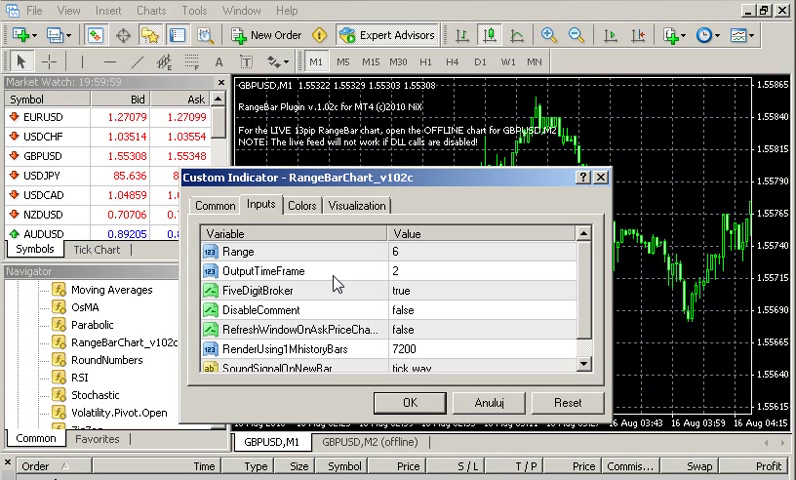
{"action": "mouse_move", "coordinate": [372, 268]}
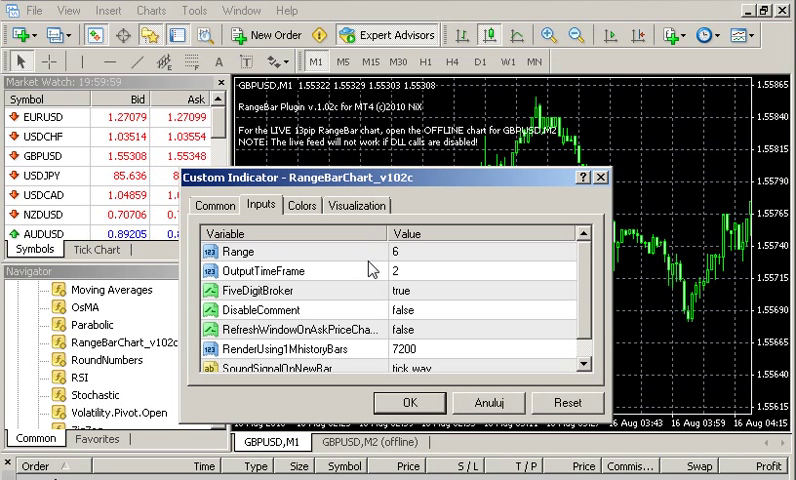
{"action": "left_click", "coordinate": [262, 272]}
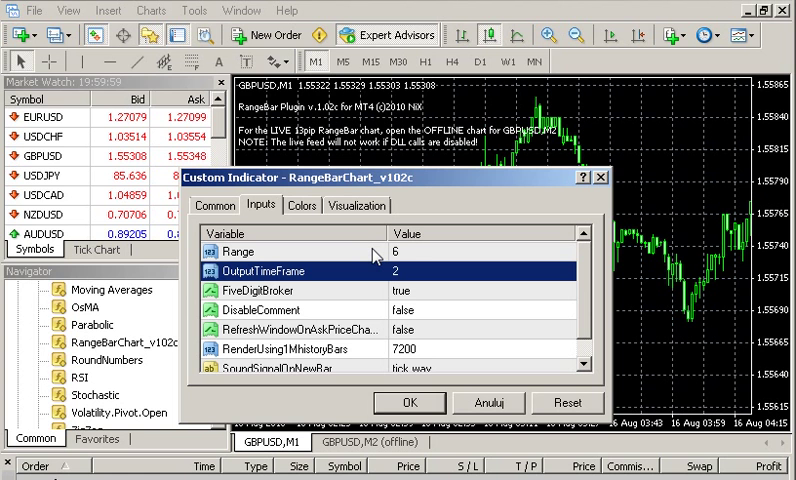
{"action": "mouse_move", "coordinate": [414, 290]}
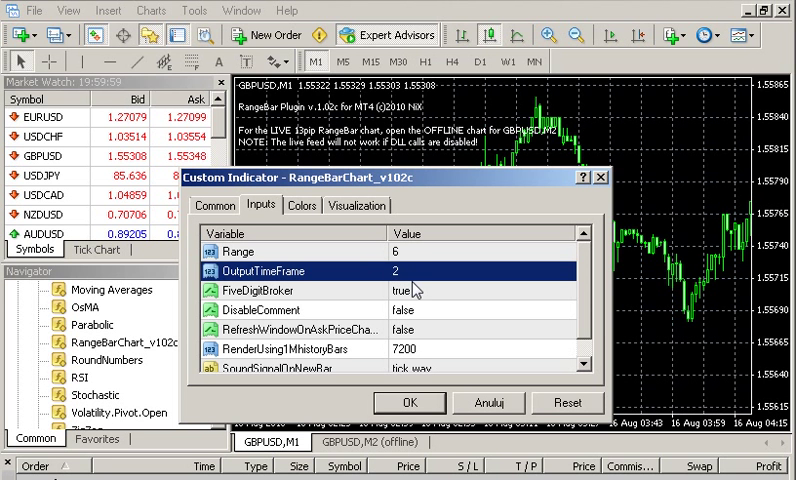
{"action": "mouse_move", "coordinate": [414, 284]}
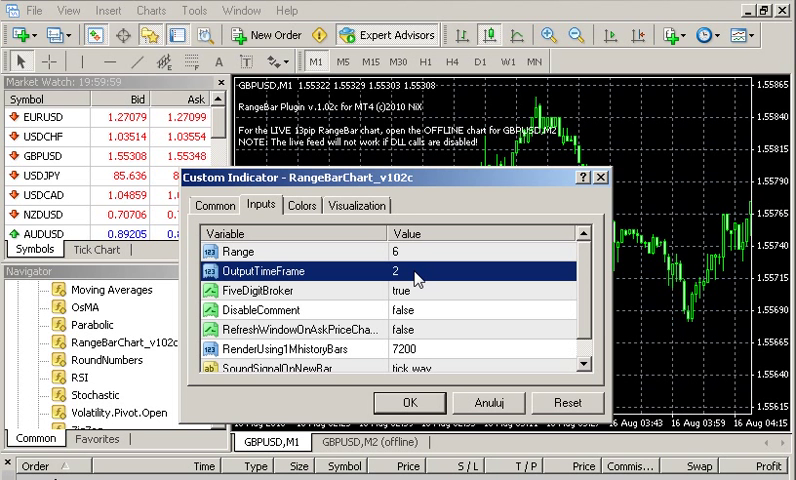
{"action": "mouse_move", "coordinate": [550, 64]}
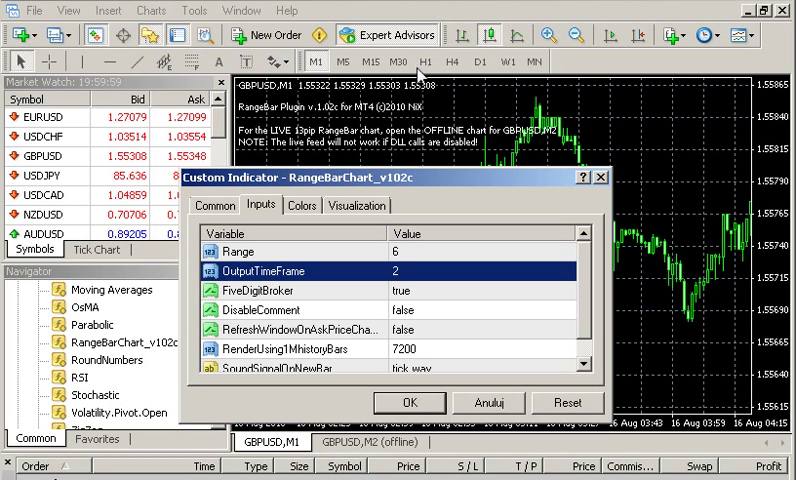
{"action": "mouse_move", "coordinate": [464, 210]}
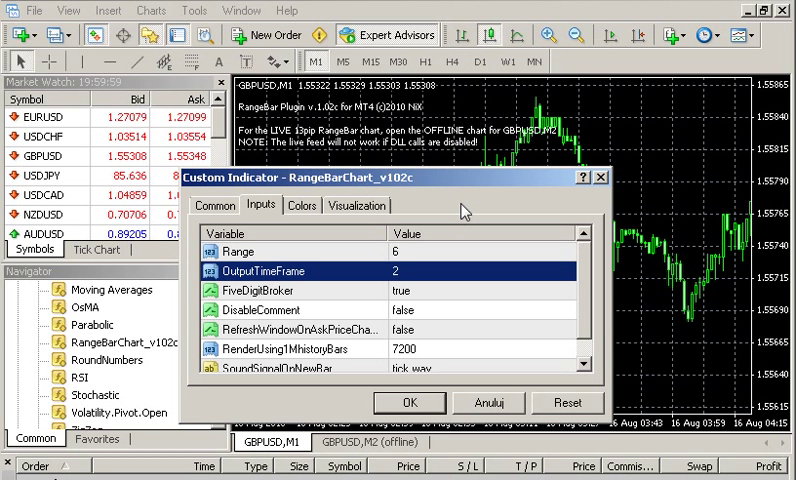
{"action": "mouse_move", "coordinate": [460, 92]}
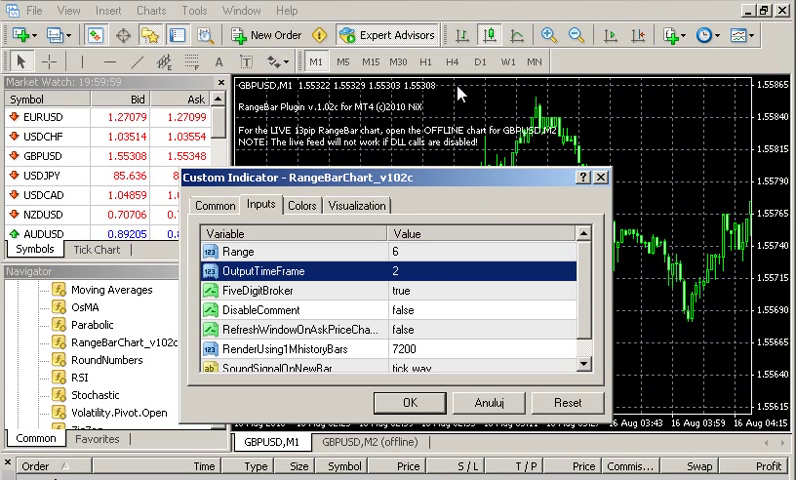
{"action": "mouse_move", "coordinate": [416, 280]}
{"action": "type", "text": "3"}
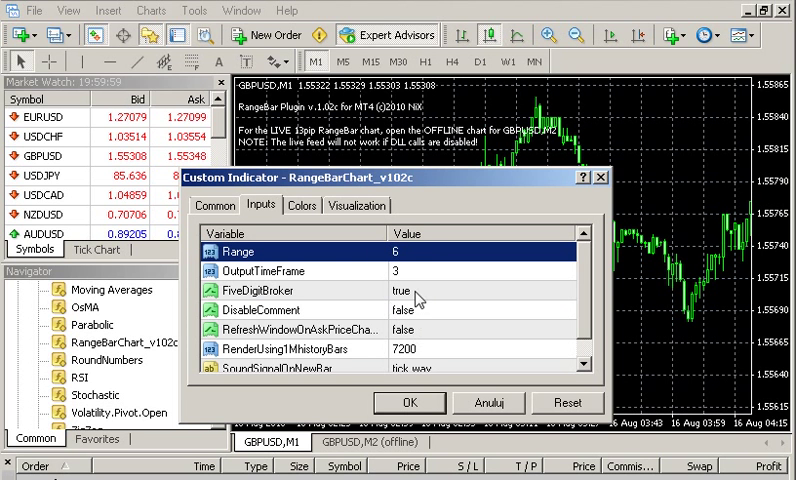
{"action": "mouse_move", "coordinate": [412, 262]}
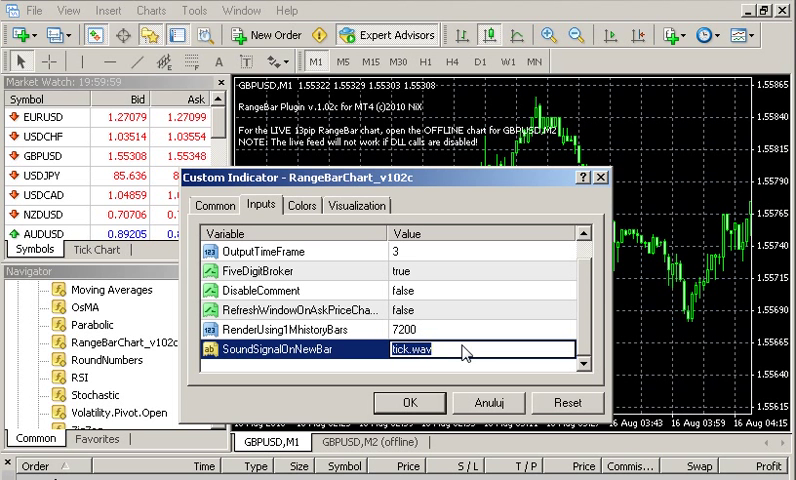
{"action": "left_click", "coordinate": [300, 328]}
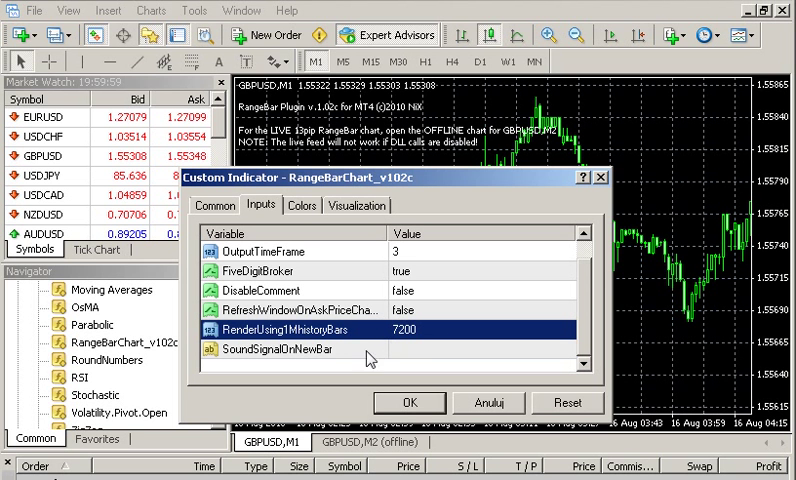
{"action": "mouse_move", "coordinate": [392, 408]}
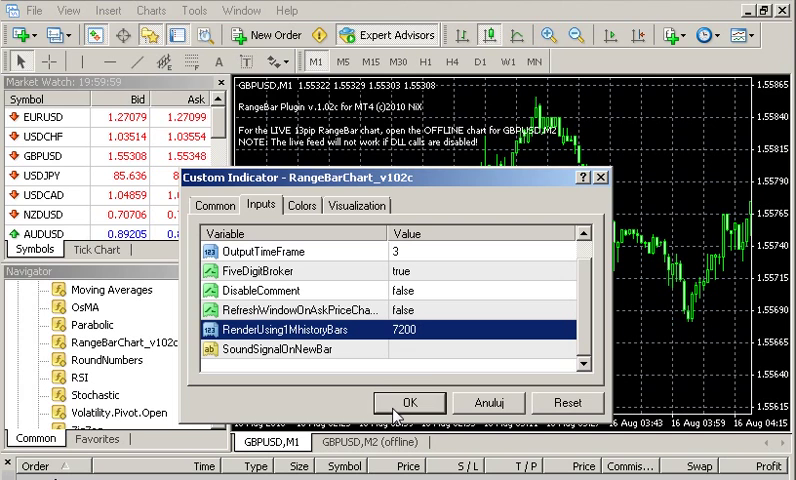
{"action": "left_click", "coordinate": [410, 402]}
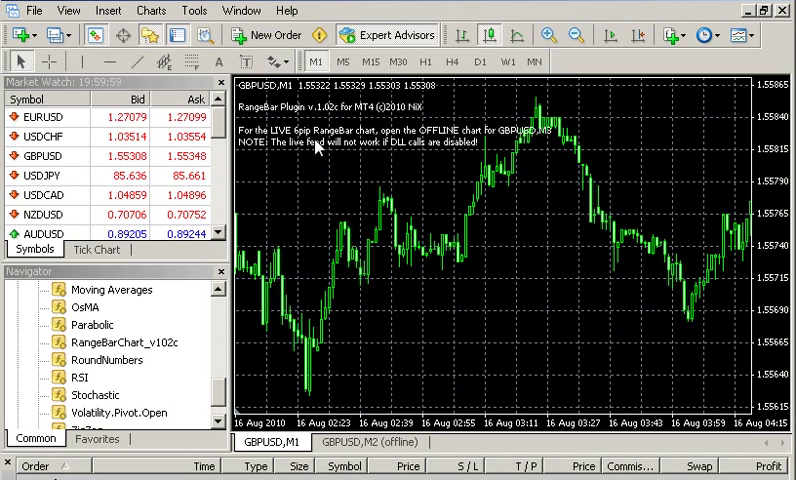
{"action": "mouse_move", "coordinate": [460, 154]}
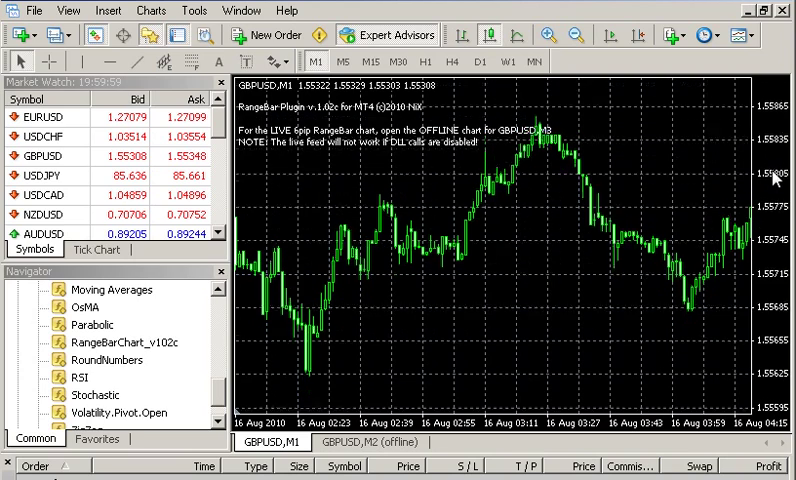
Step: Open the offline GBPUSD,M3 chart and display it as bars
{"action": "left_click", "coordinate": [34, 10]}
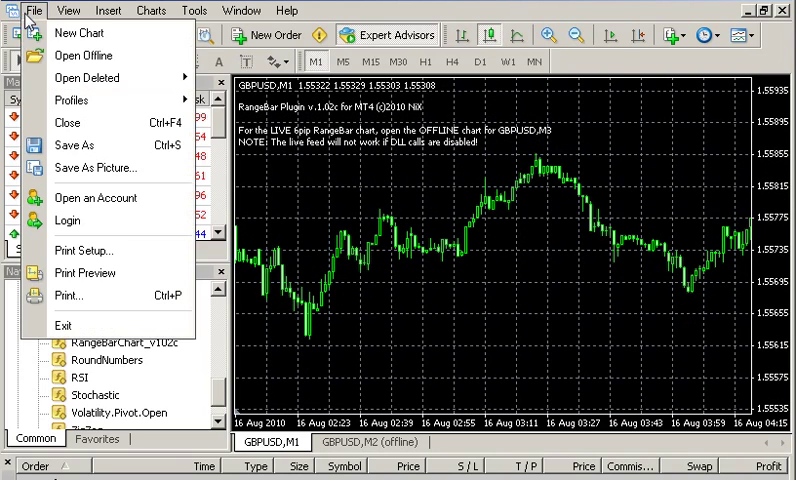
{"action": "left_click", "coordinate": [82, 56]}
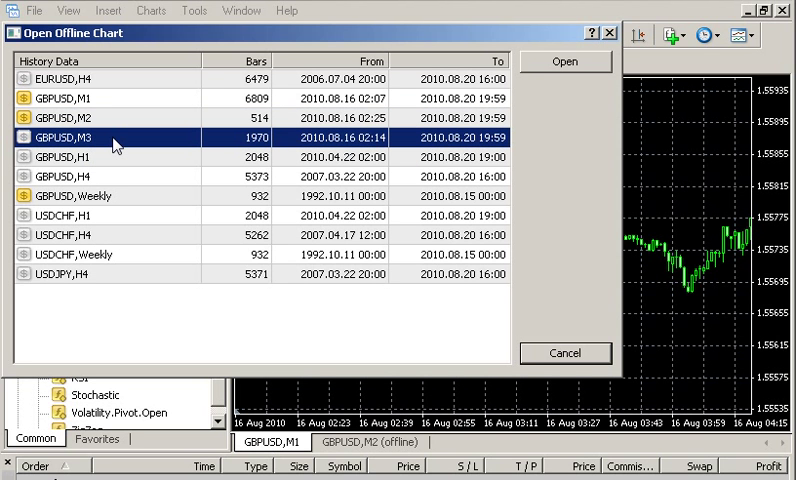
{"action": "left_click", "coordinate": [564, 60]}
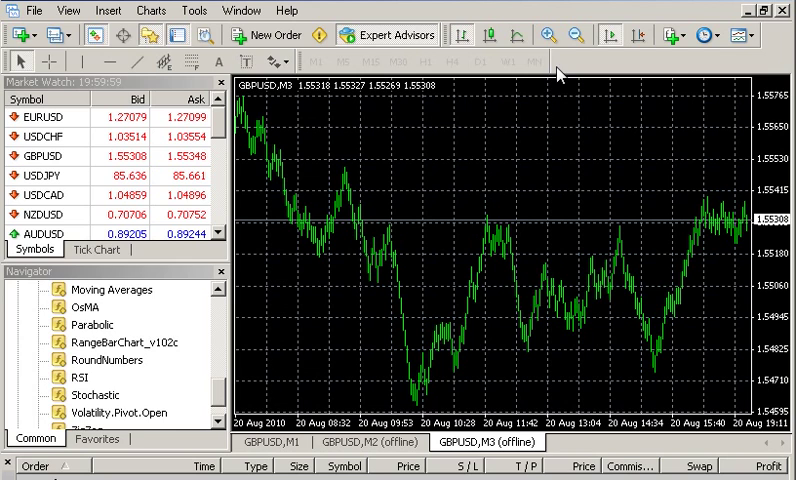
{"action": "mouse_move", "coordinate": [392, 452]}
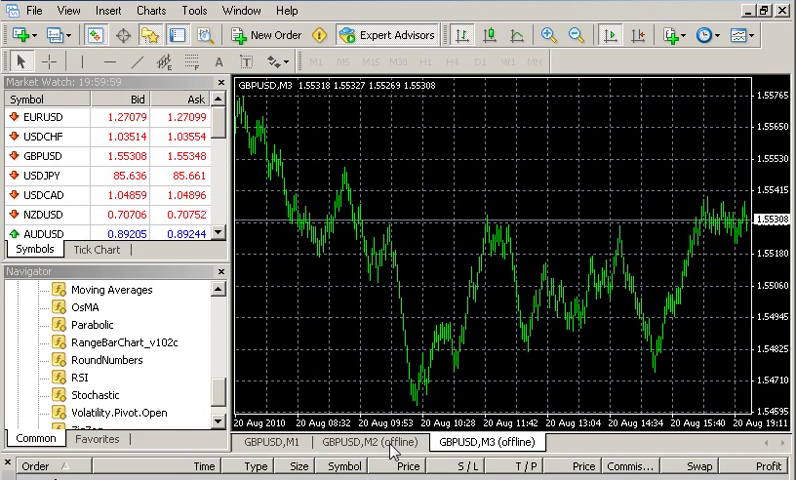
{"action": "left_click", "coordinate": [548, 36]}
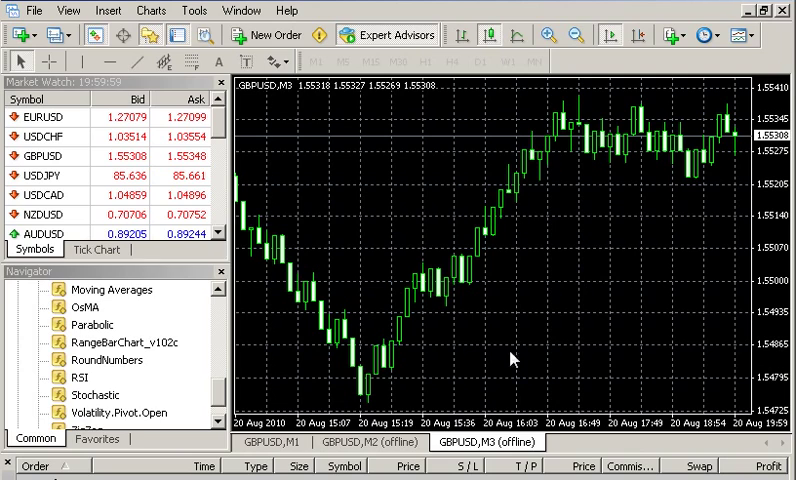
Step: Toggle between the GBPUSD M2 and M3 offline tabs to compare the range bar charts
{"action": "left_click", "coordinate": [370, 440]}
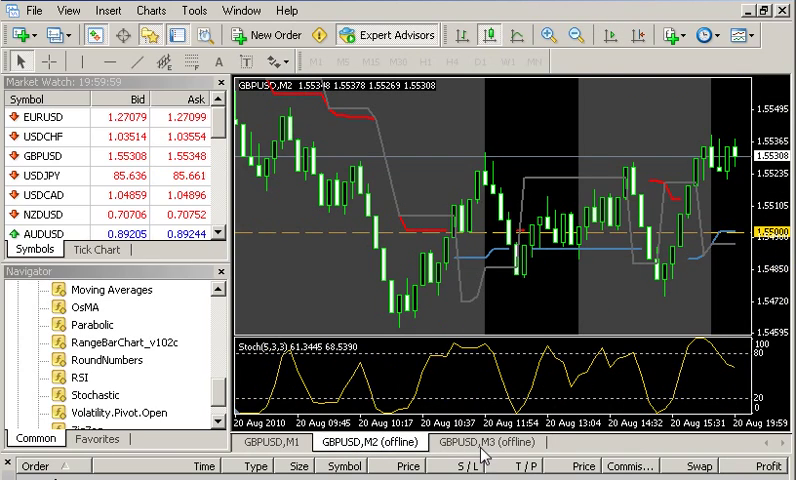
{"action": "left_click", "coordinate": [488, 440]}
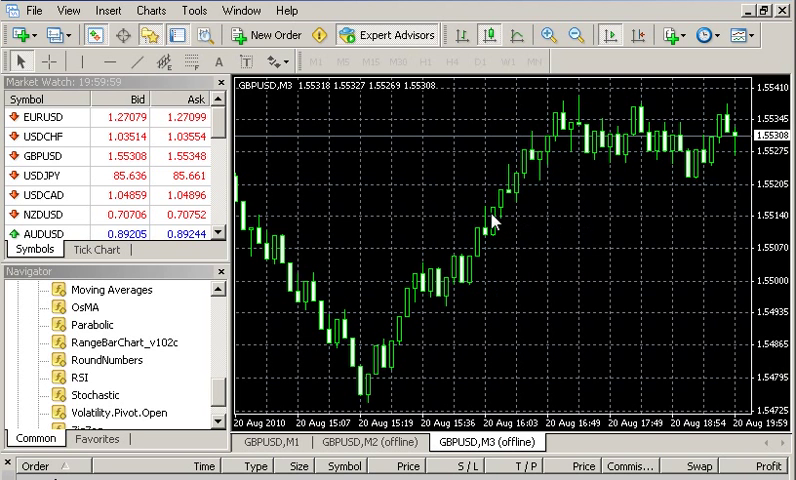
{"action": "mouse_move", "coordinate": [500, 280]}
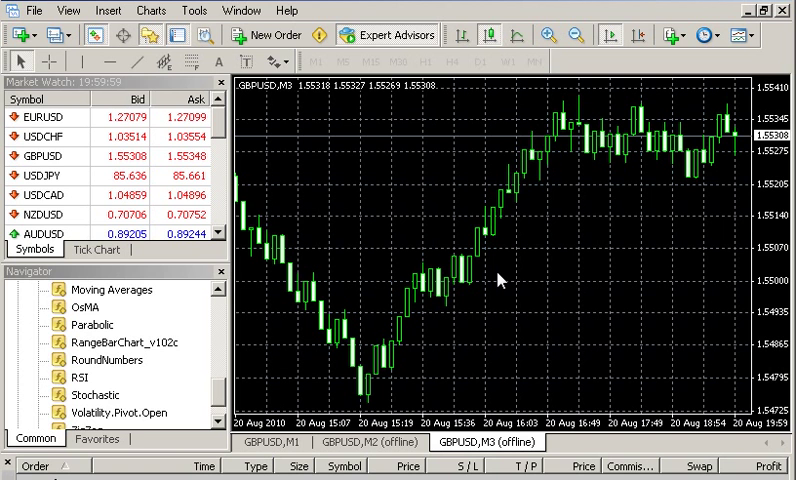
{"action": "right_click", "coordinate": [424, 258]}
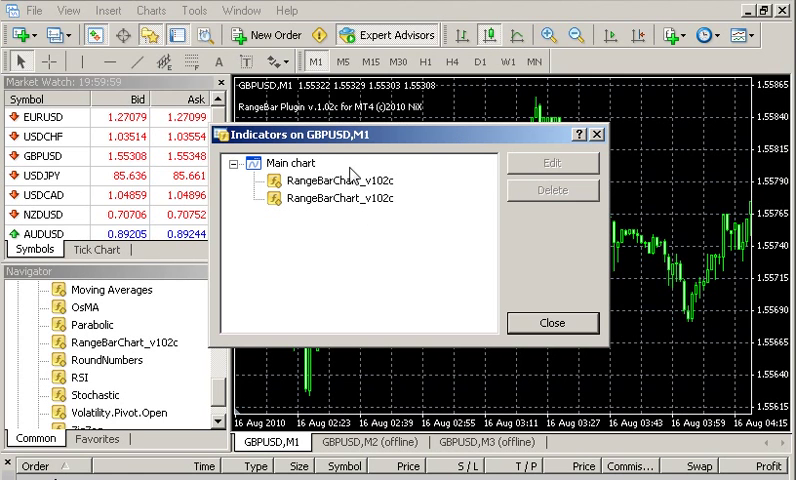
Step: Review the second RangeBarChart_v102c inputs (Range 6, OutputTimeFrame 3) and close without changes
{"action": "left_click", "coordinate": [340, 196]}
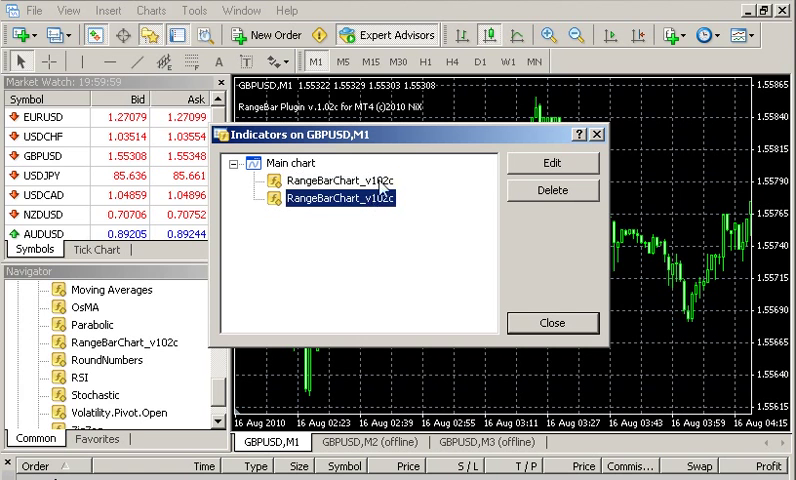
{"action": "left_click", "coordinate": [552, 162]}
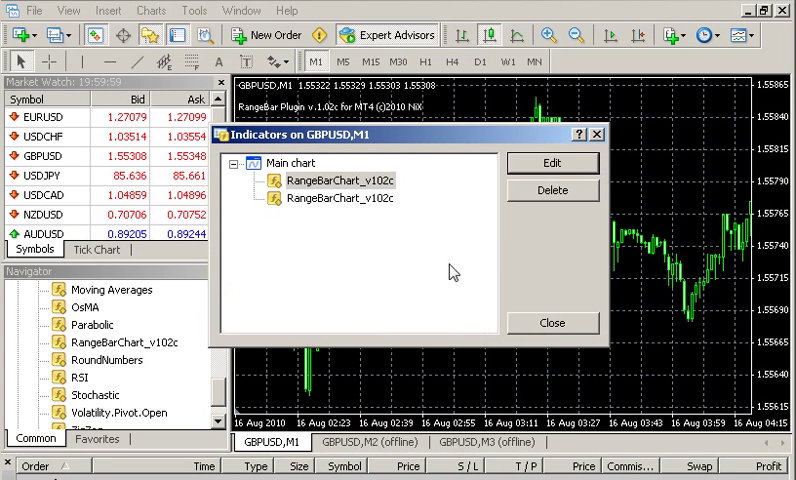
{"action": "left_click", "coordinate": [552, 164]}
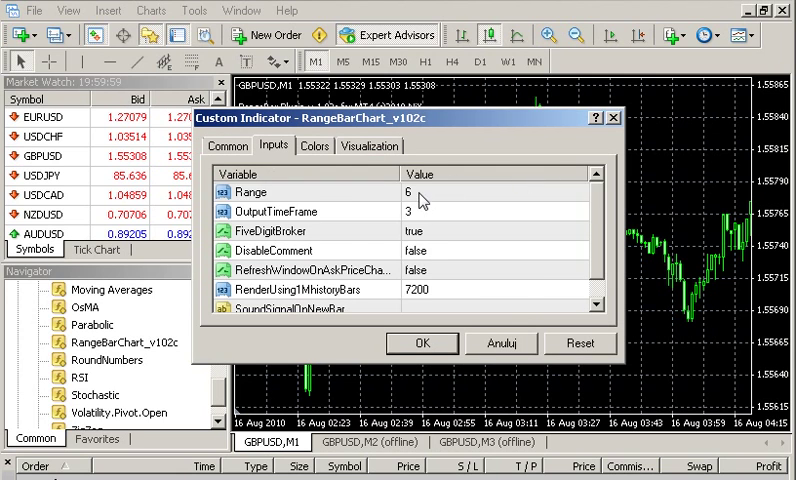
{"action": "left_click", "coordinate": [422, 344]}
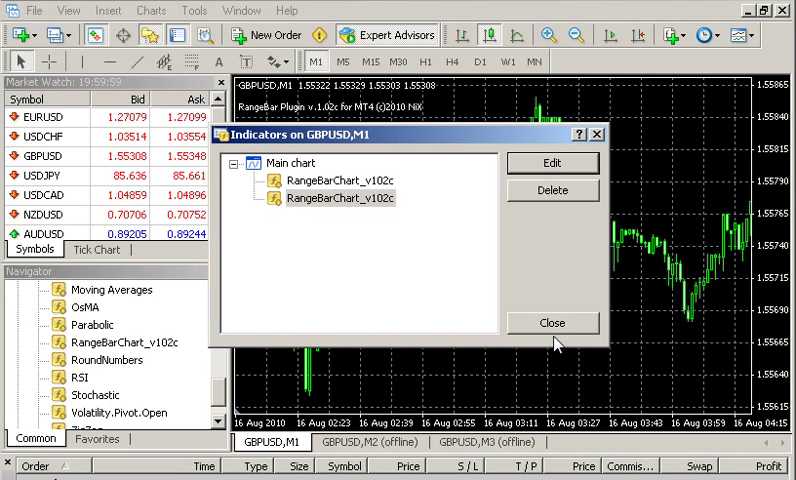